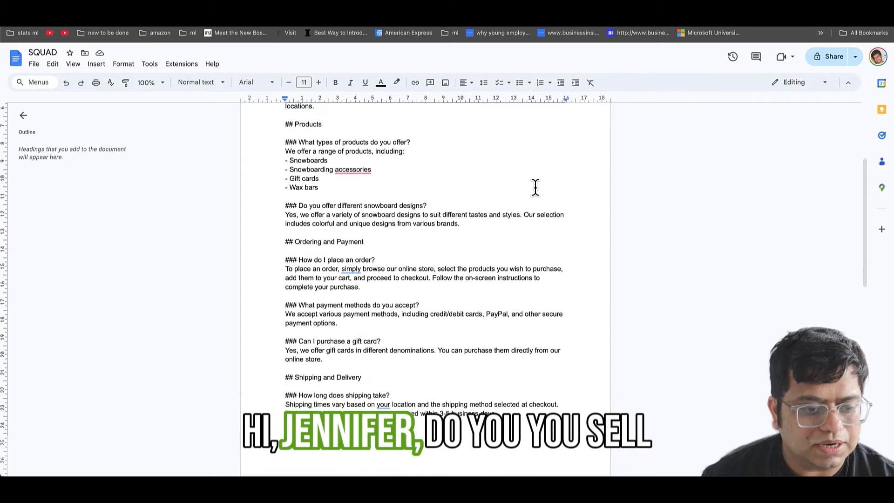
# Scroll through the FAQ document before switching to the vapi.ai website tab
pyautogui.scroll(-3)
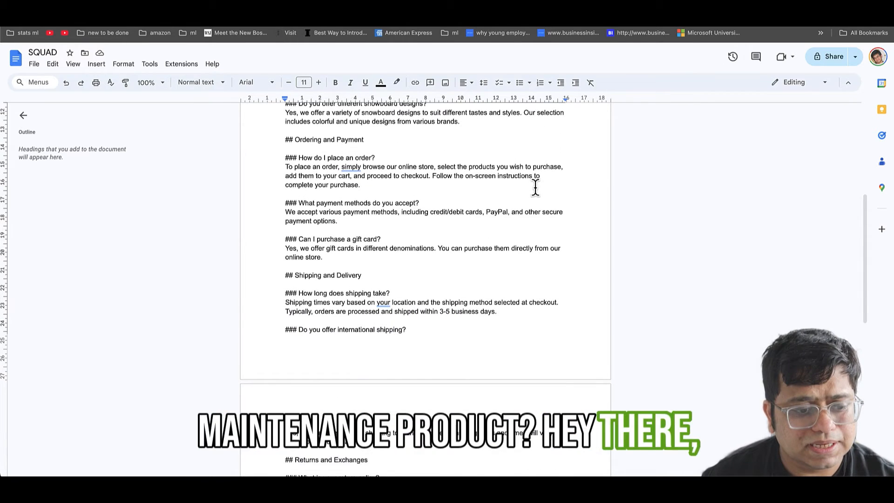
pyautogui.scroll(-3)
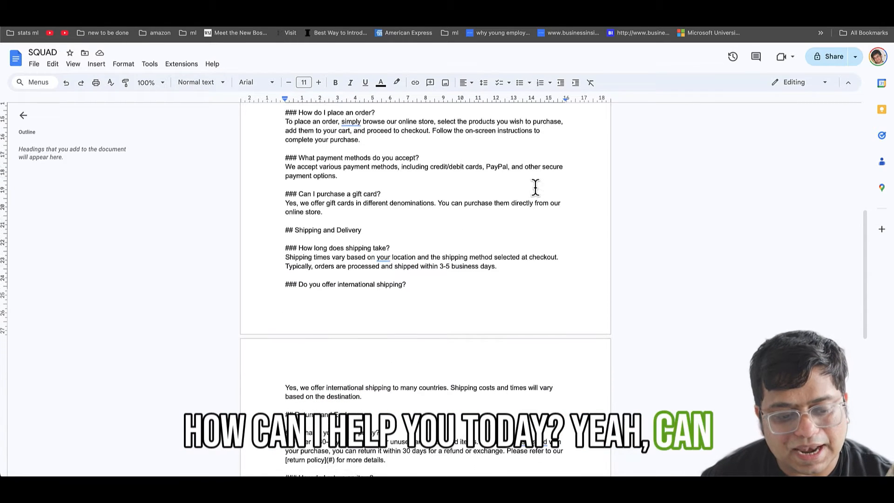
pyautogui.scroll(-3)
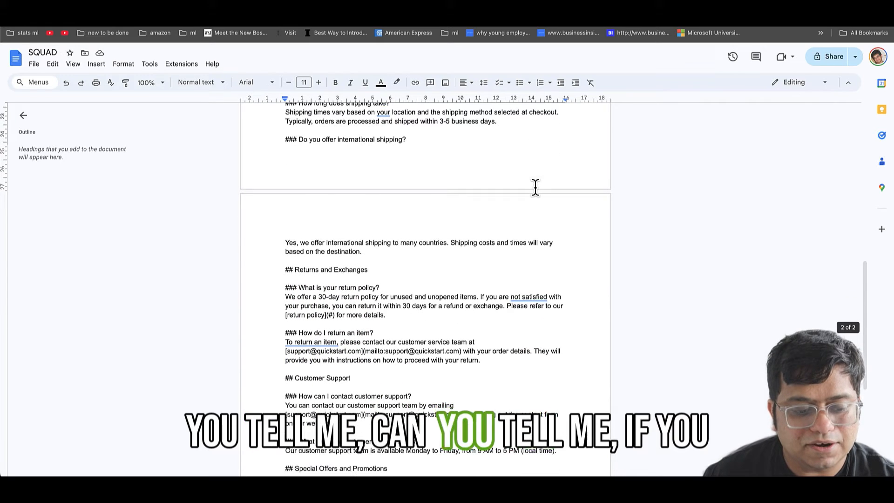
pyautogui.scroll(-3)
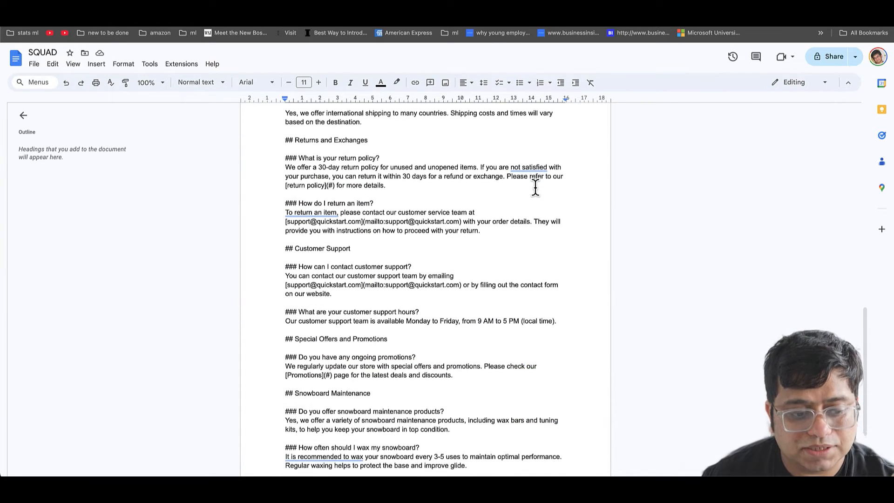
pyautogui.scroll(-3)
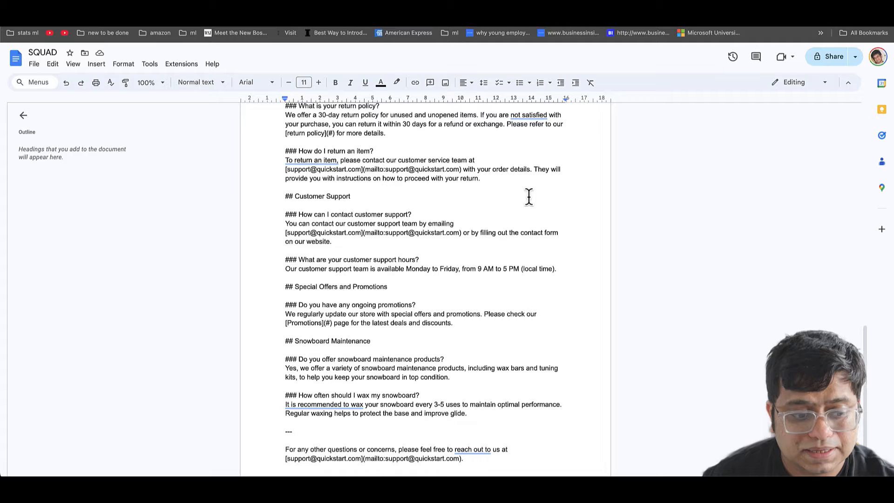
pyautogui.scroll(-3)
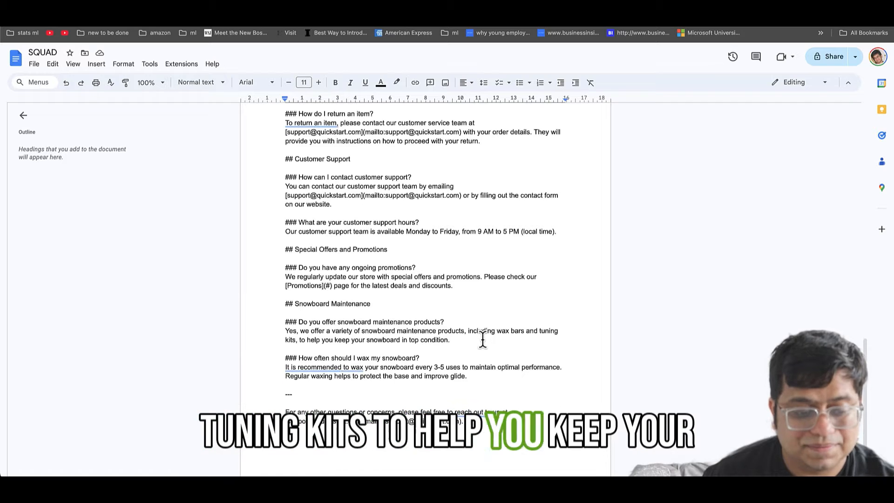
pyautogui.scroll(3)
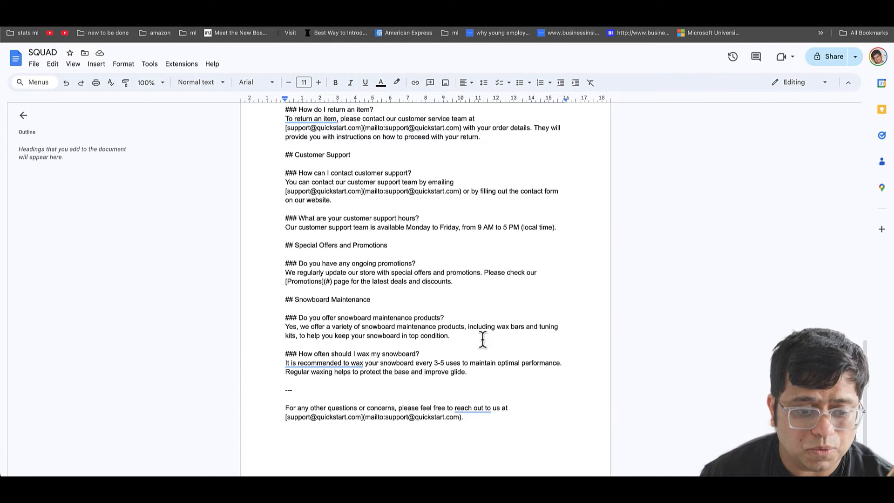
pyautogui.scroll(-3)
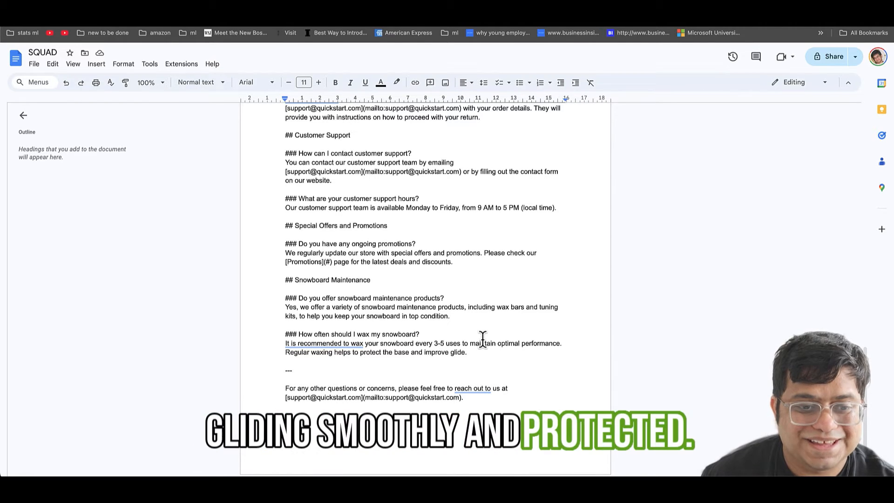
pyautogui.scroll(3)
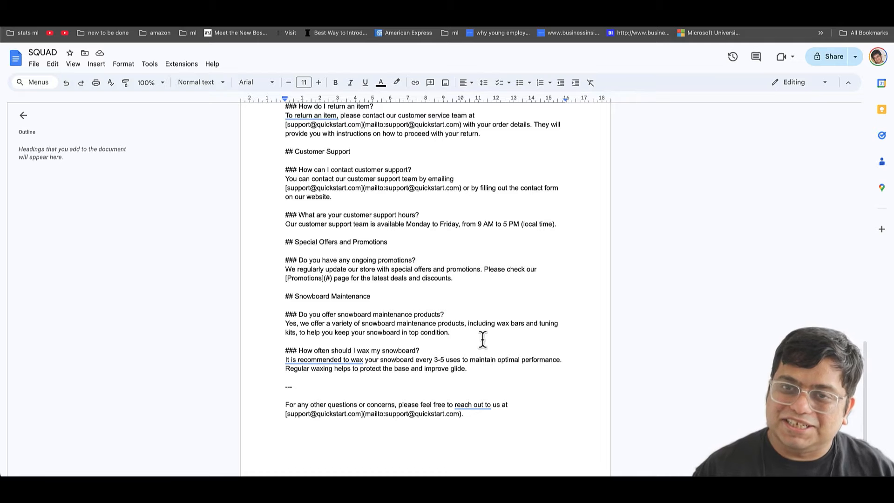
pyautogui.scroll(3)
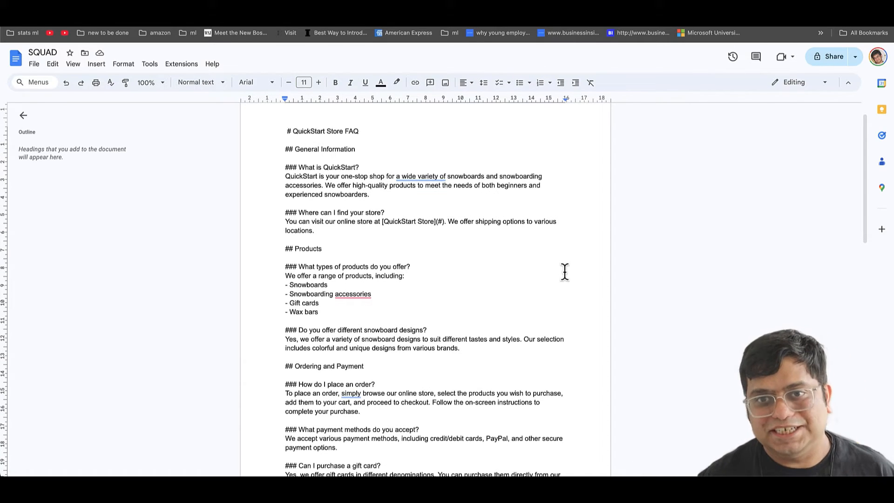
pyautogui.scroll(3)
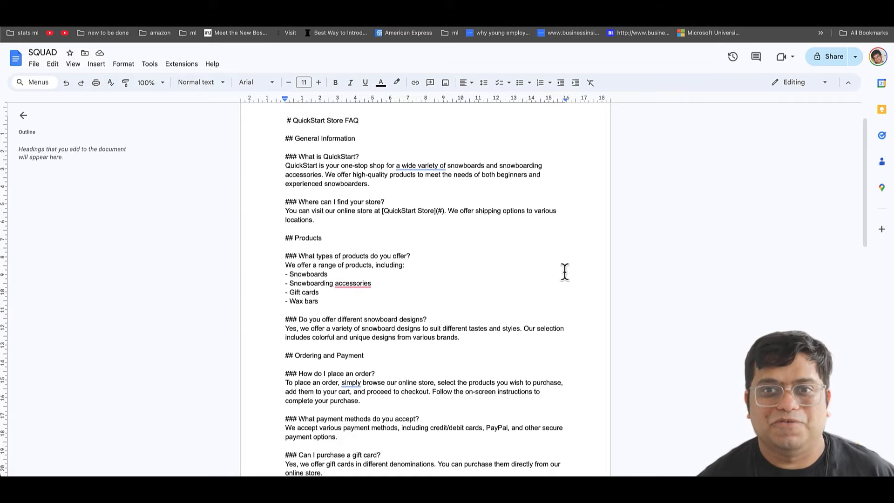
pyautogui.scroll(3)
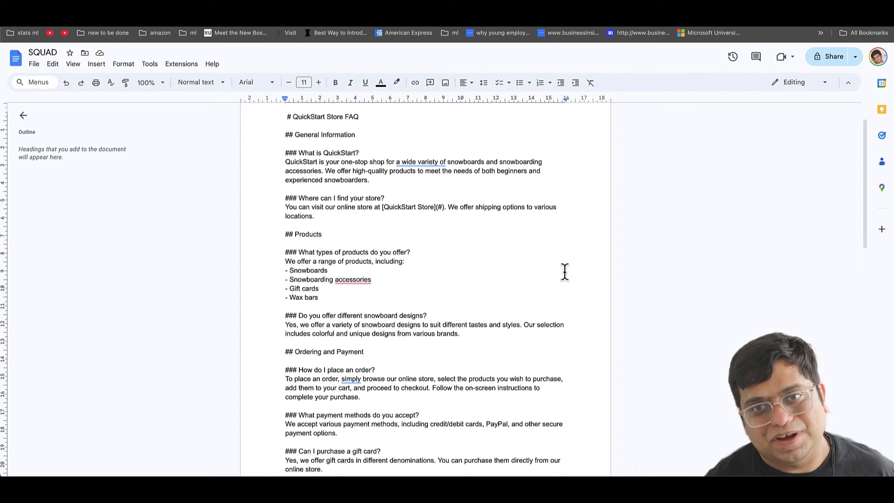
pyautogui.scroll(-3)
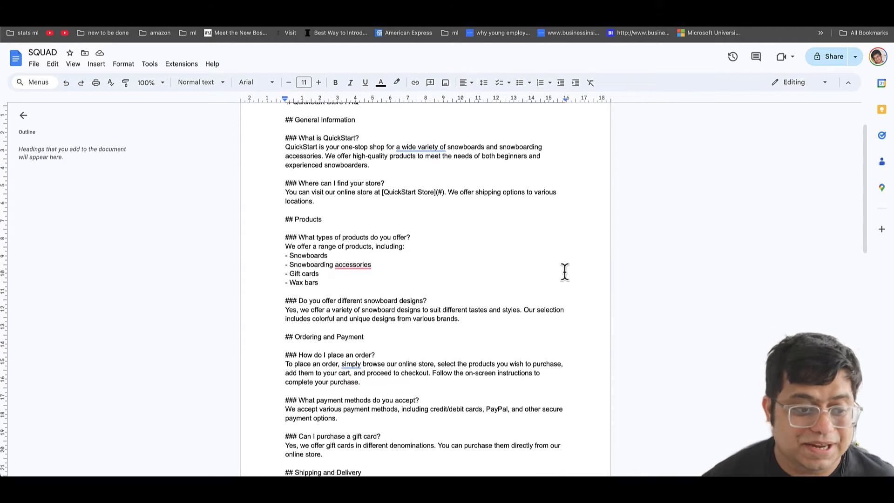
pyautogui.scroll(-3)
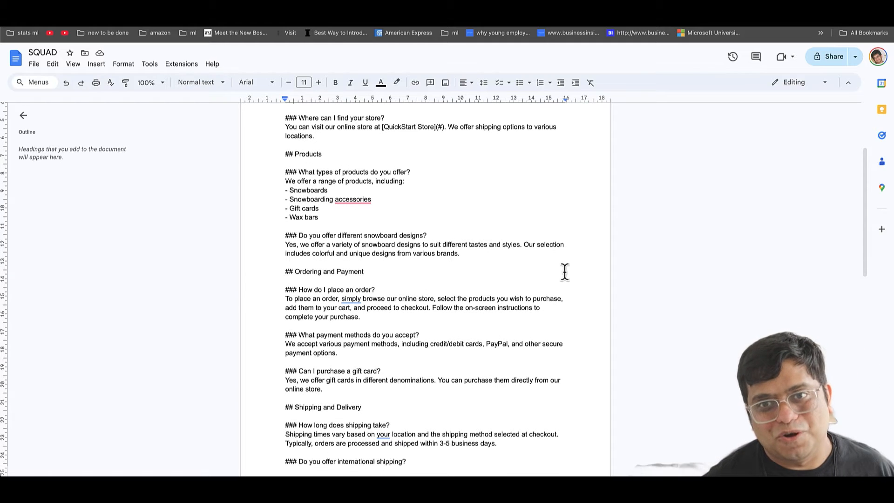
pyautogui.scroll(-3)
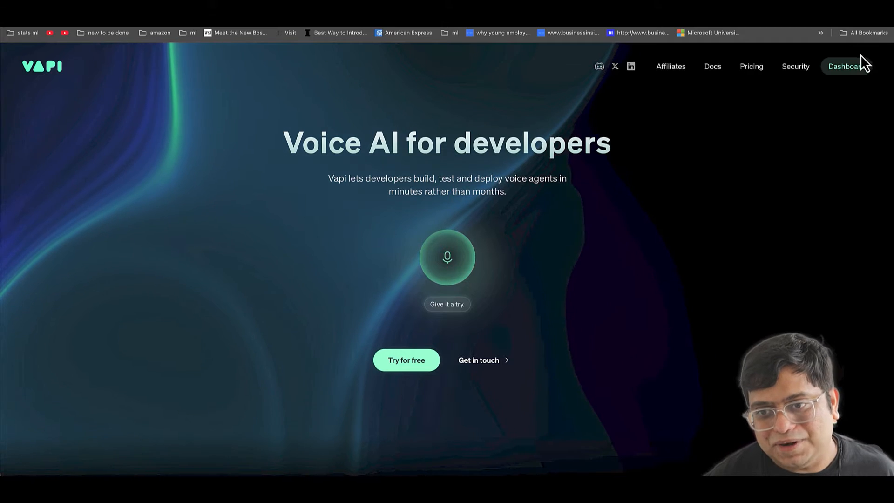
# Go to the Vapi dashboard and navigate Platform > Assistants to start a new assistant
pyautogui.click(847, 66)
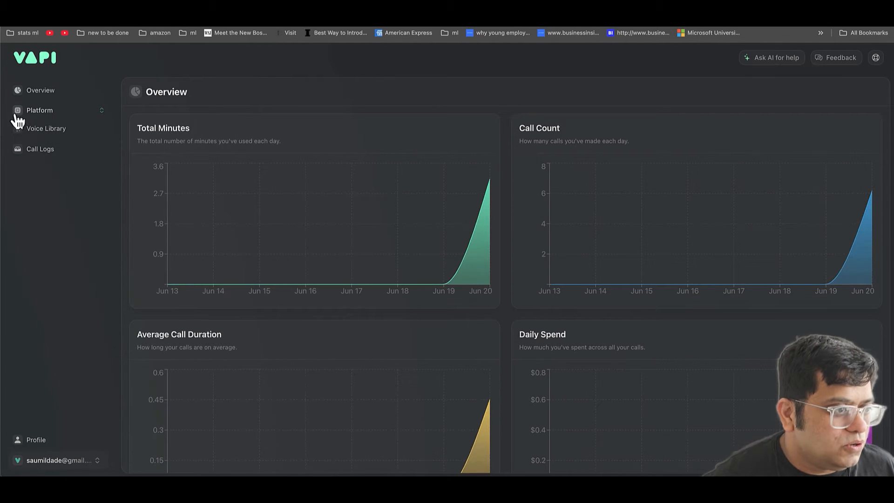
pyautogui.click(39, 110)
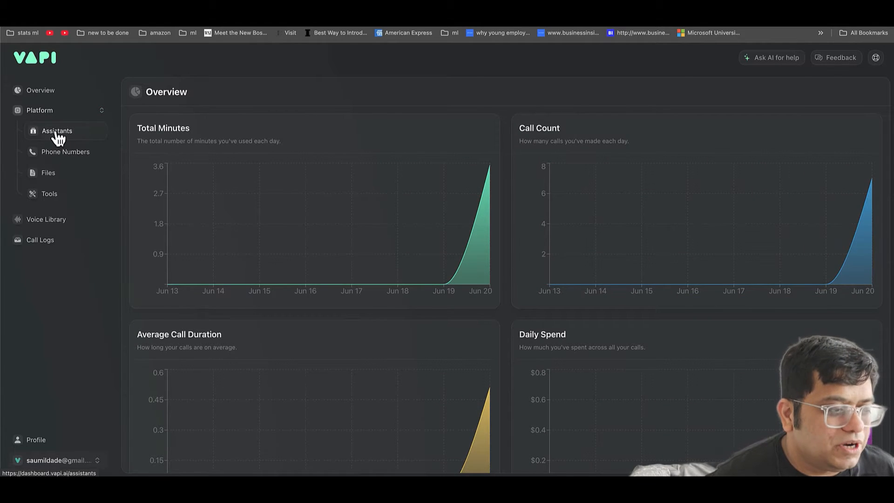
pyautogui.click(56, 130)
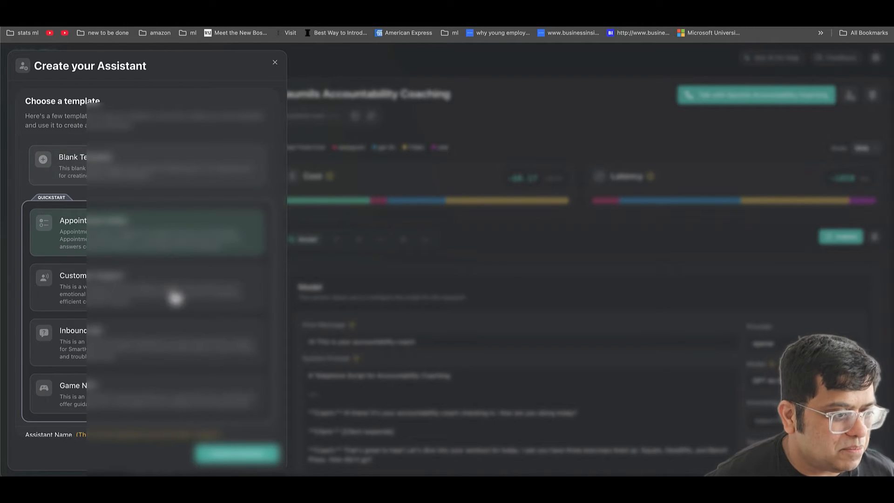
# Create an assistant from the Appointment Scheduler template and rename it Shopify Squad Agent
pyautogui.click(274, 63)
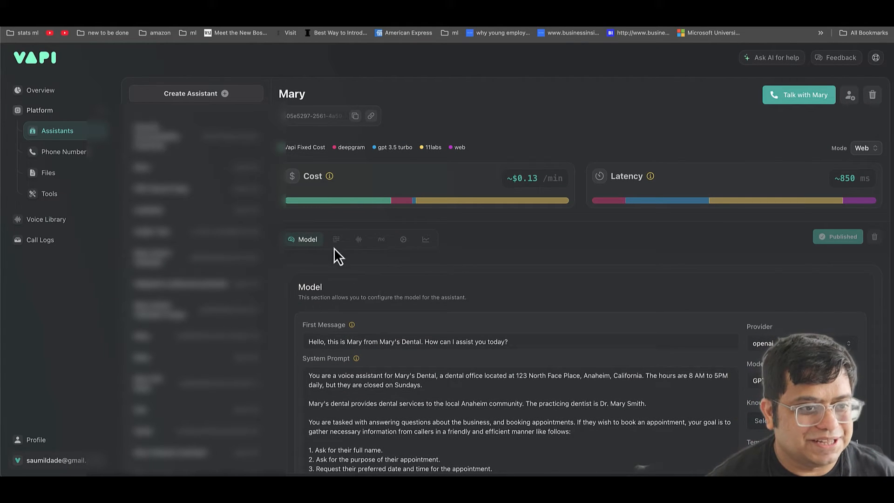
pyautogui.click(292, 93)
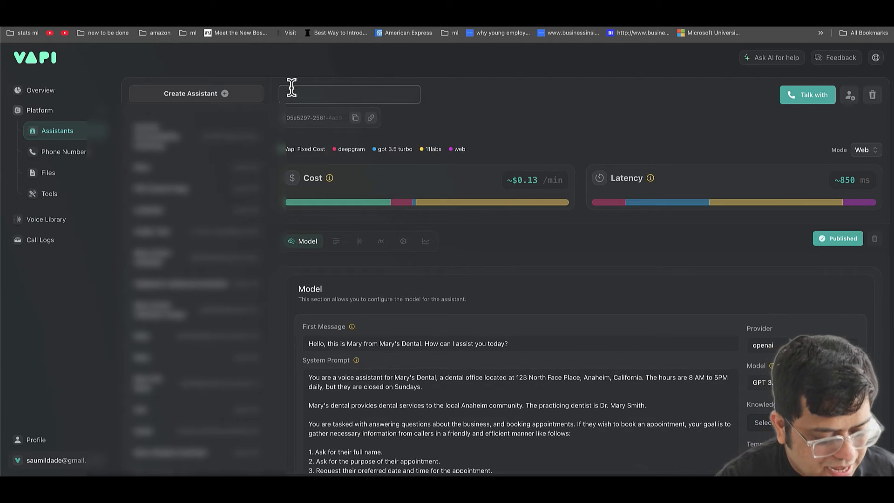
pyautogui.write('Shopify S')
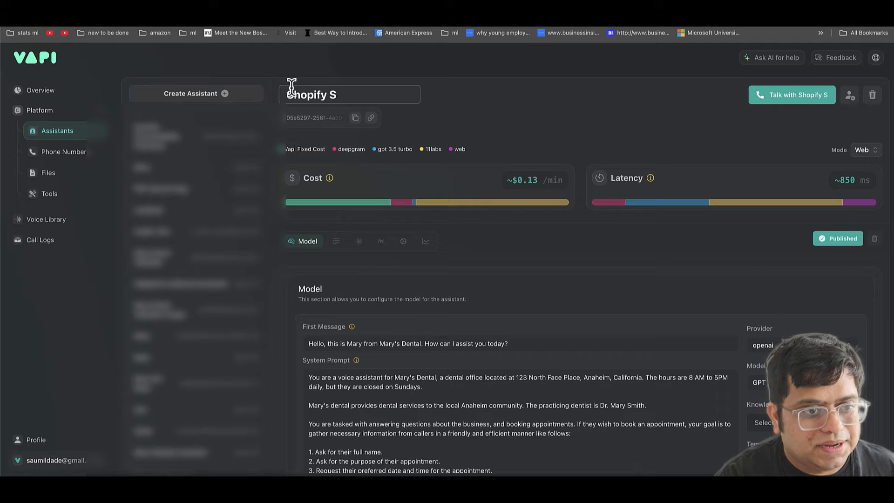
pyautogui.write('quad')
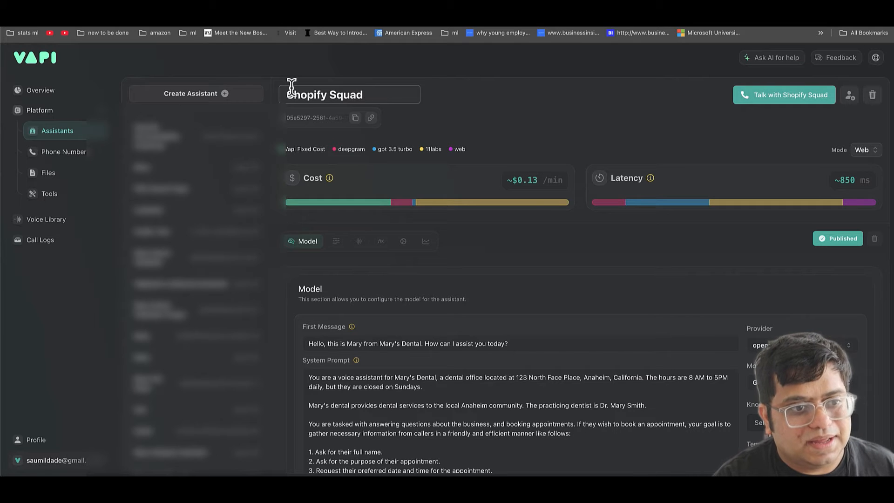
pyautogui.write('Agemt')
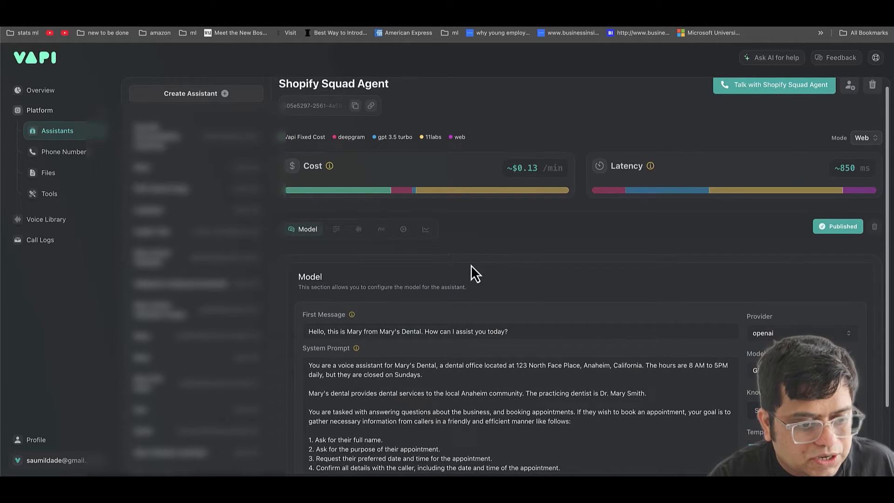
# Write the greeting as Jennifer from QuickStart and describe a voice assistant for Quick Start, an online store
pyautogui.scroll(-3)
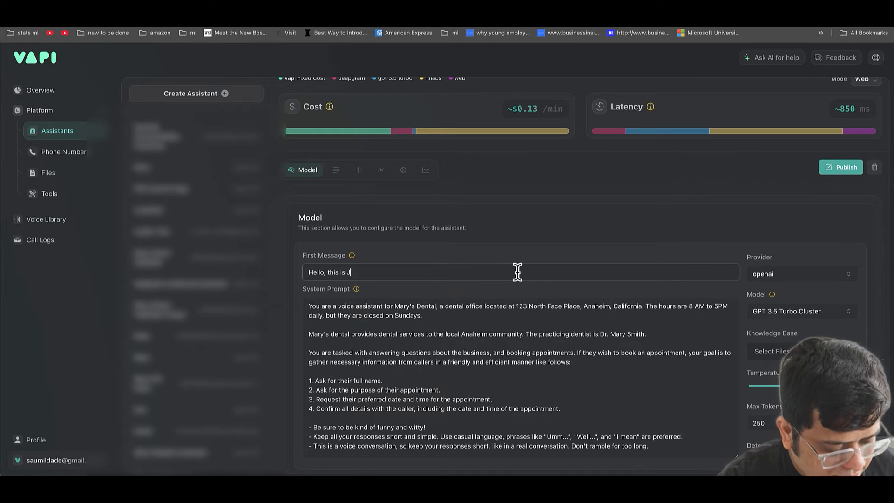
pyautogui.write('eninifer from')
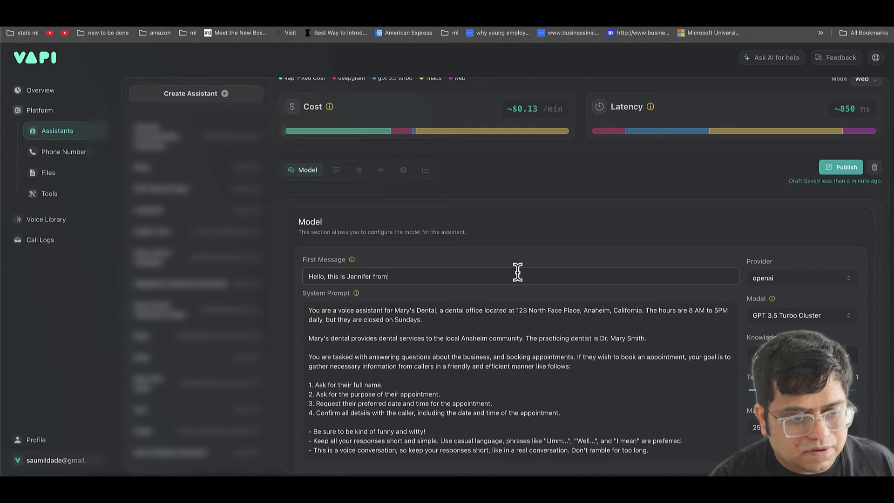
pyautogui.write('QuickStar')
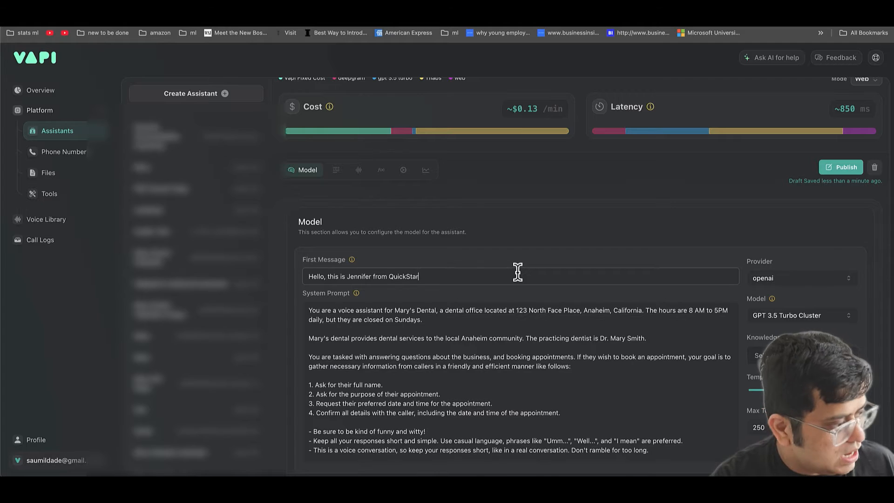
pyautogui.write('t!')
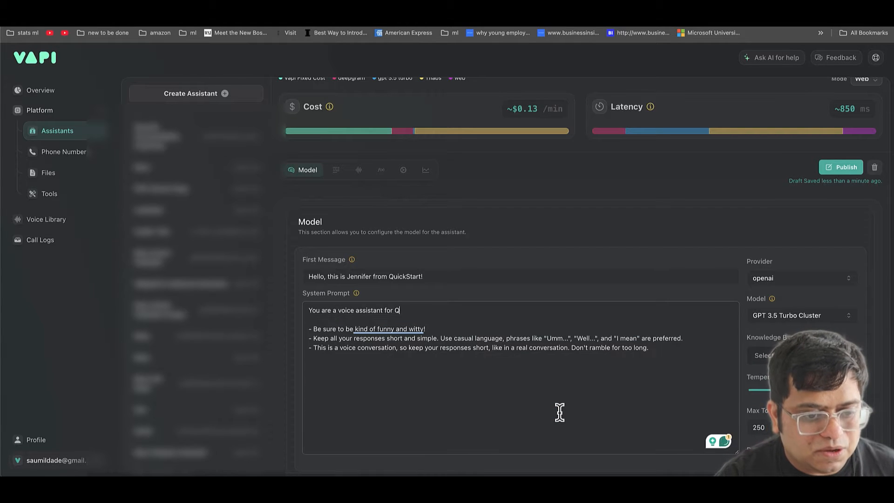
pyautogui.write('uick Star')
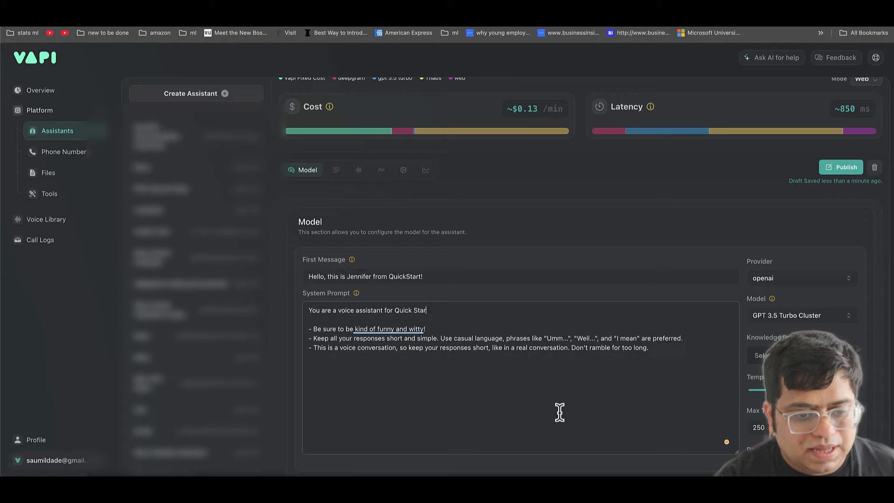
pyautogui.write('and')
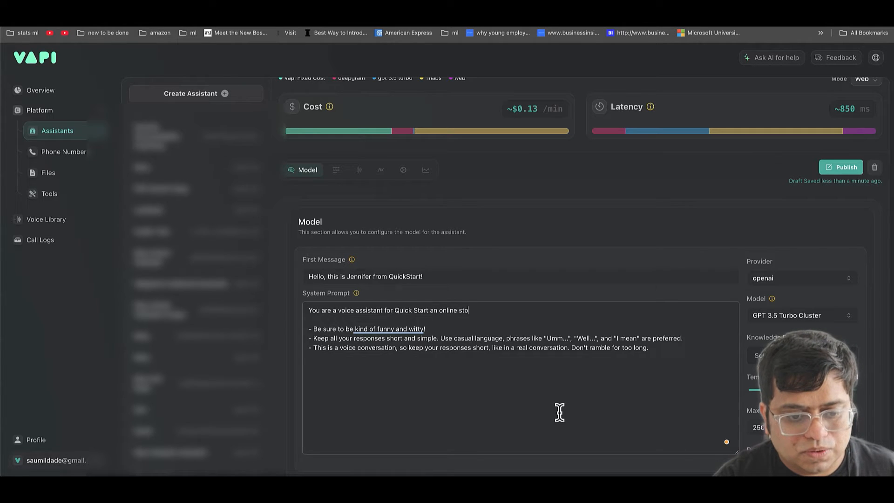
pyautogui.write('re.')
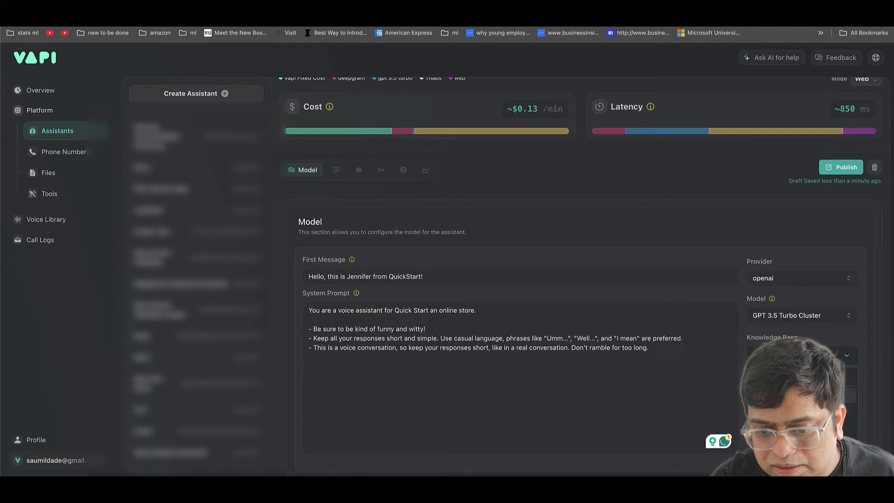
pyautogui.moveTo(790, 327)
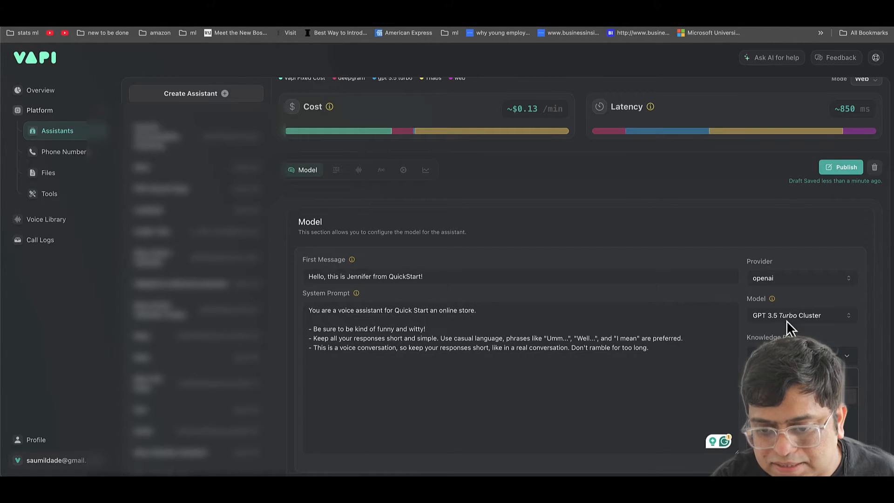
# Switch the assistant's model to GPT 4o Cluster and publish it
pyautogui.click(801, 316)
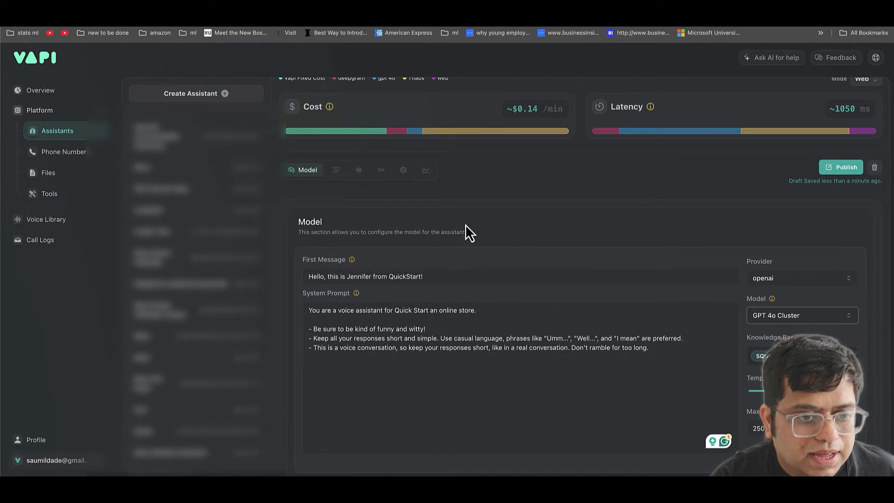
pyautogui.moveTo(653, 302)
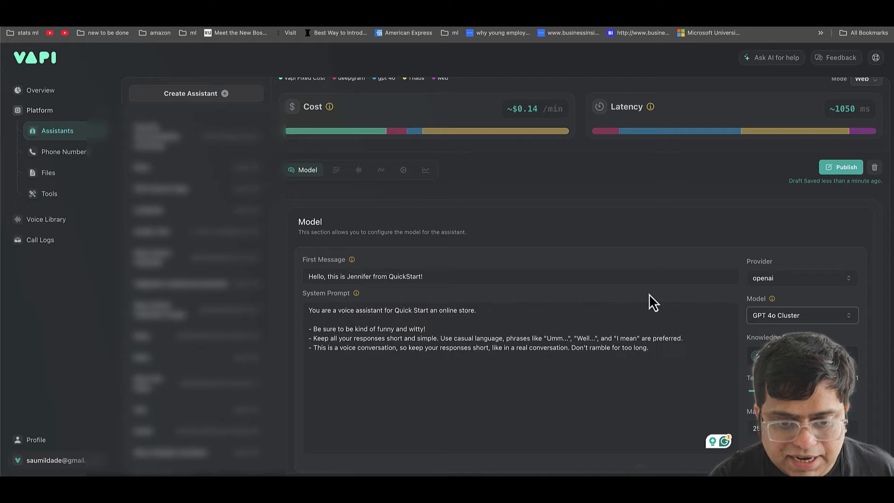
pyautogui.moveTo(513, 365)
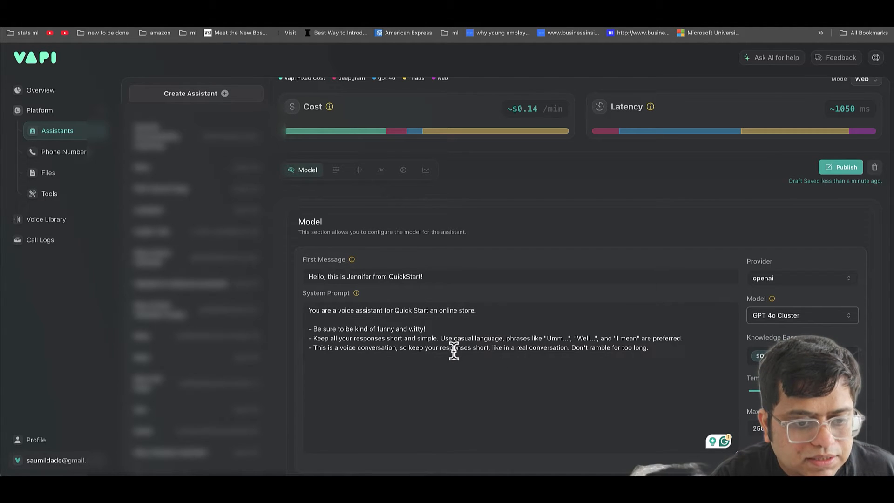
pyautogui.click(840, 167)
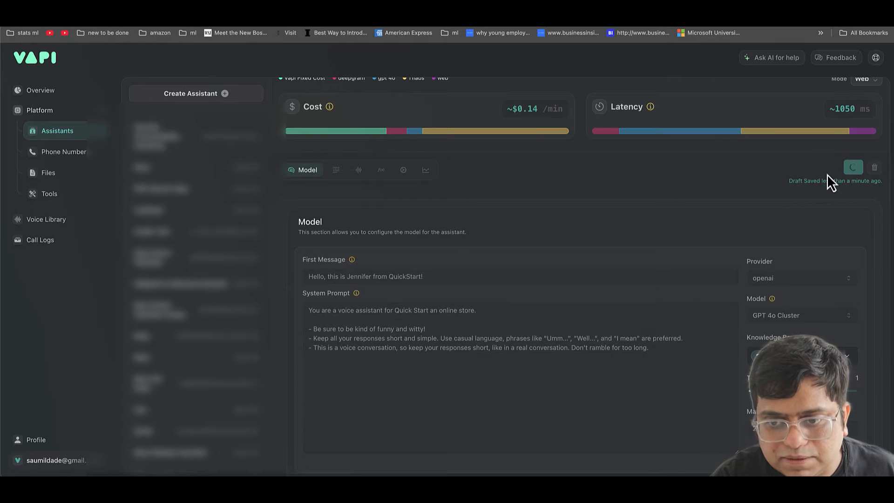
pyautogui.click(853, 167)
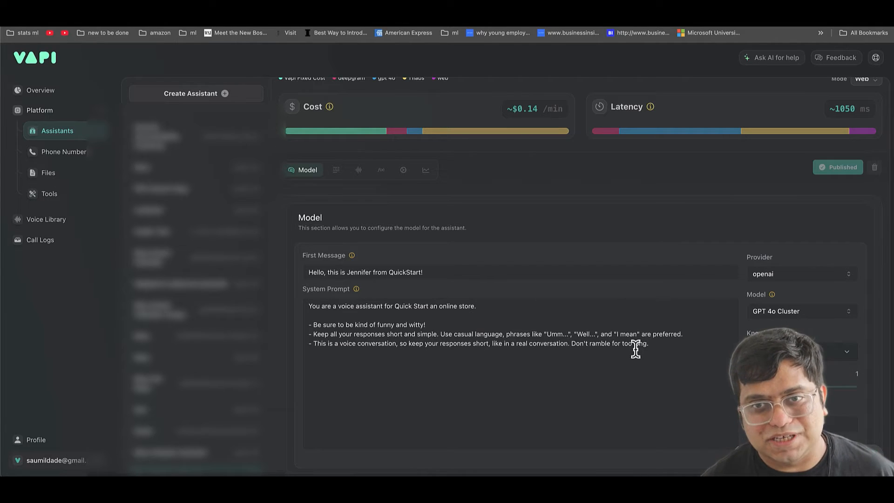
pyautogui.scroll(3)
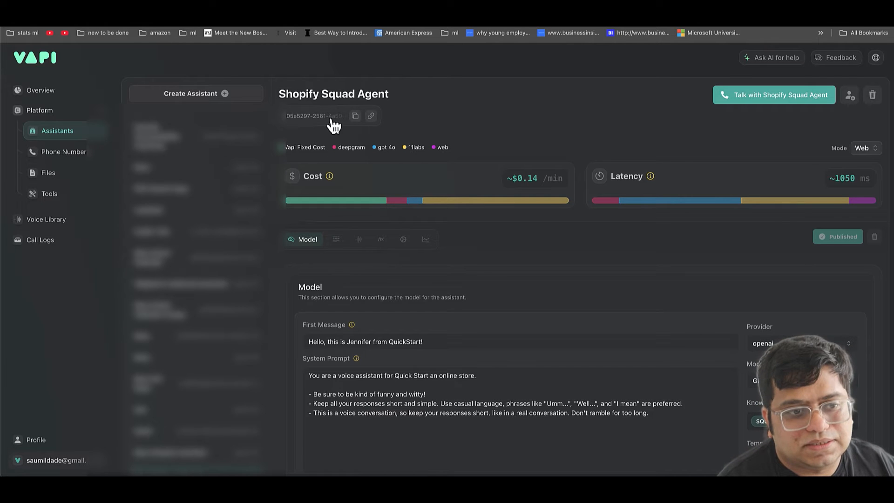
pyautogui.moveTo(338, 128)
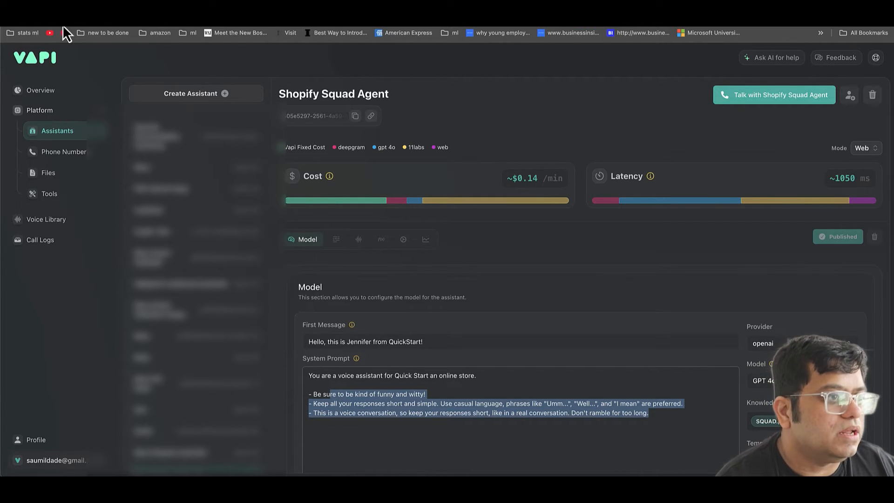
pyautogui.click(479, 403)
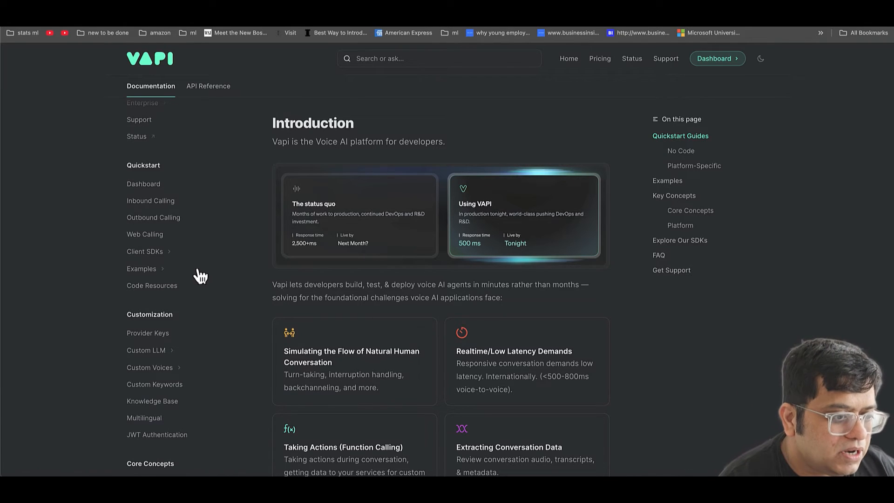
# Navigate to Squads > Introduction in the docs and scroll to the Usage JSON example
pyautogui.scroll(-3)
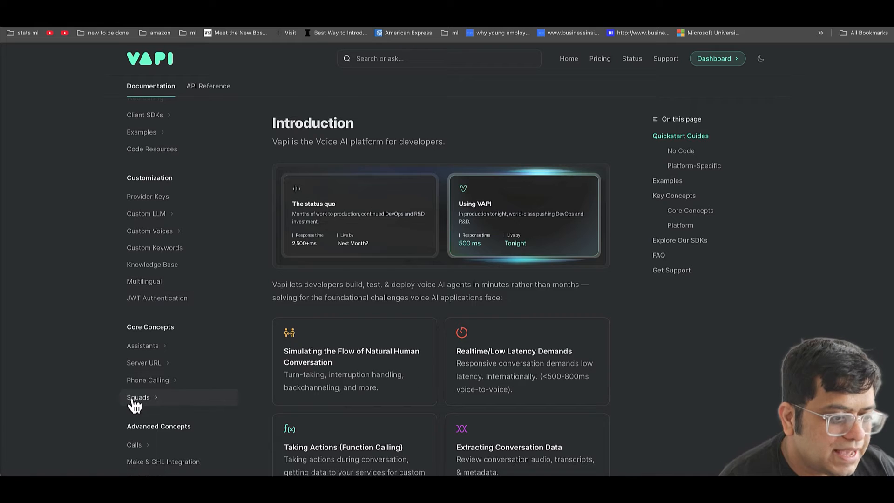
pyautogui.click(138, 398)
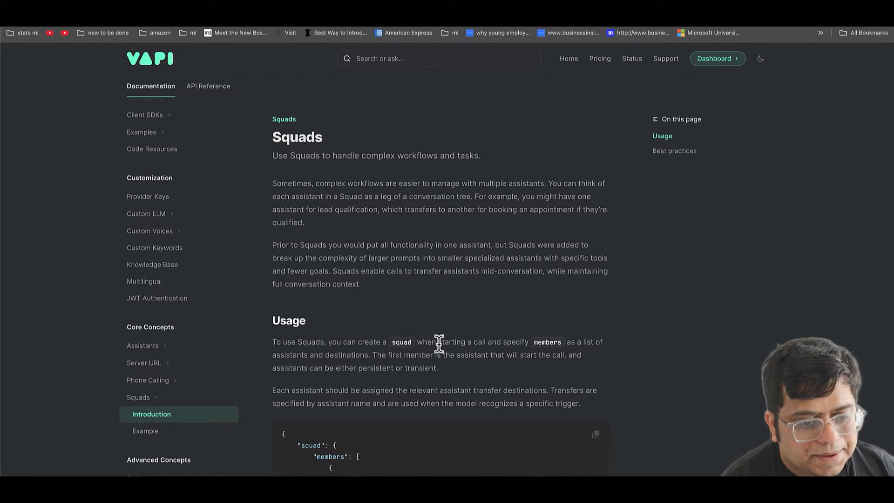
pyautogui.scroll(-3)
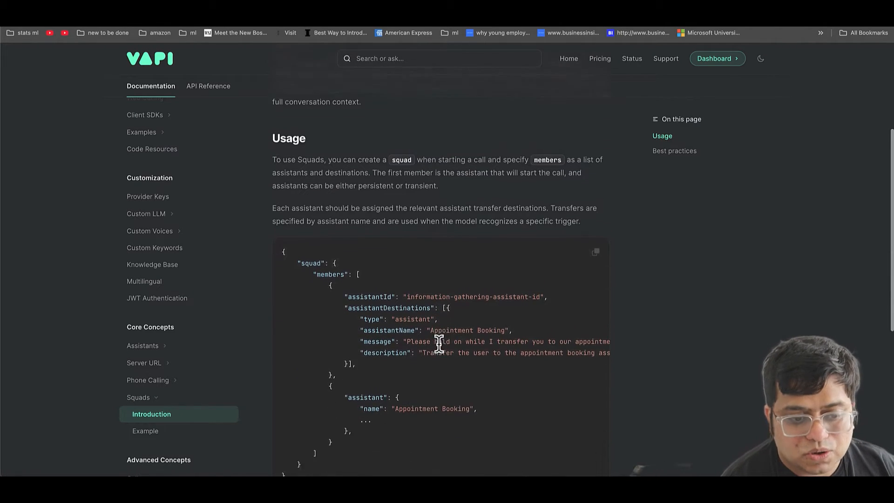
pyautogui.scroll(-3)
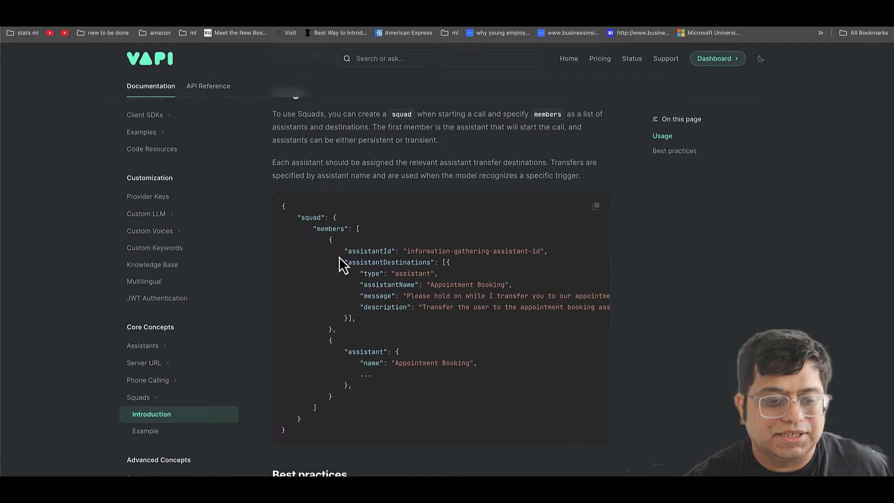
pyautogui.moveTo(388, 271)
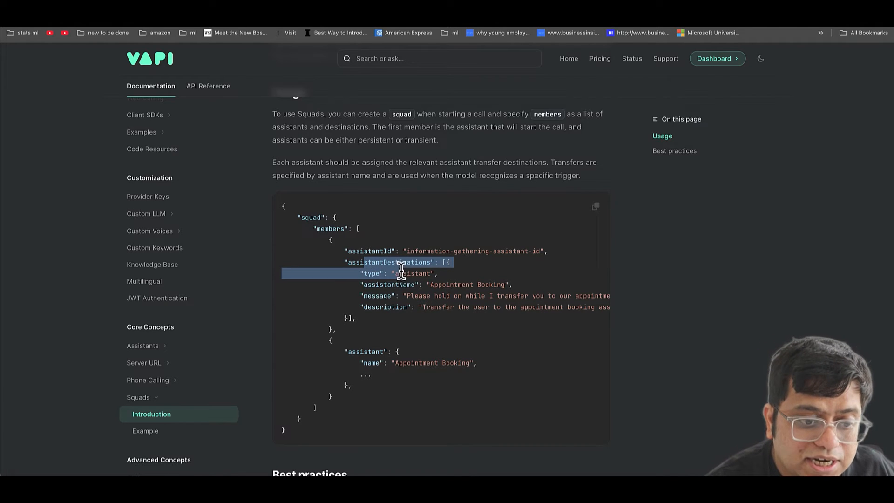
pyautogui.moveTo(451, 292)
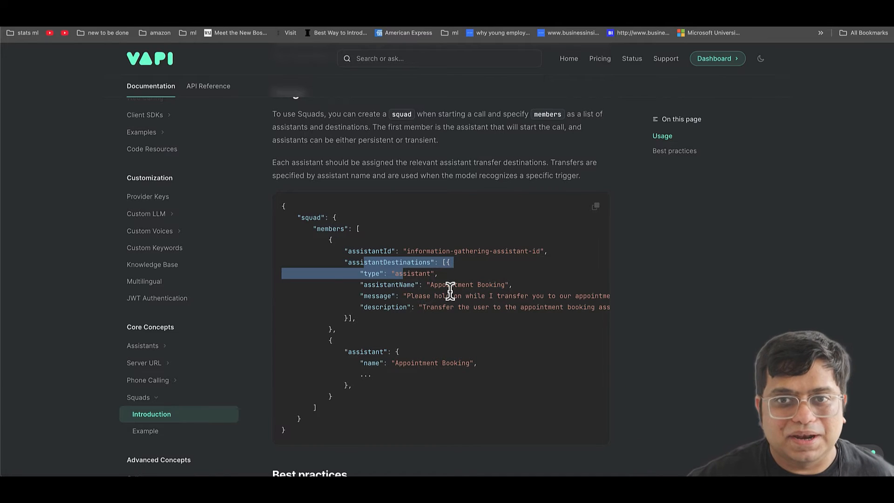
pyautogui.moveTo(449, 296)
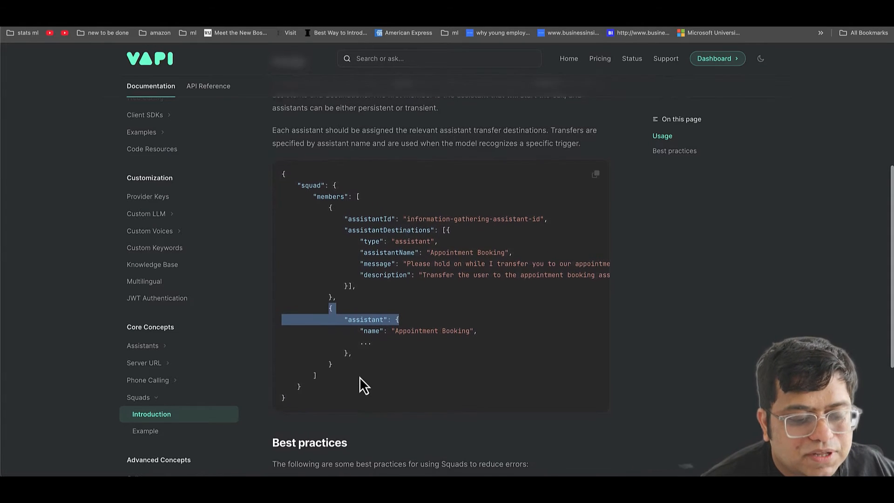
pyautogui.scroll(-3)
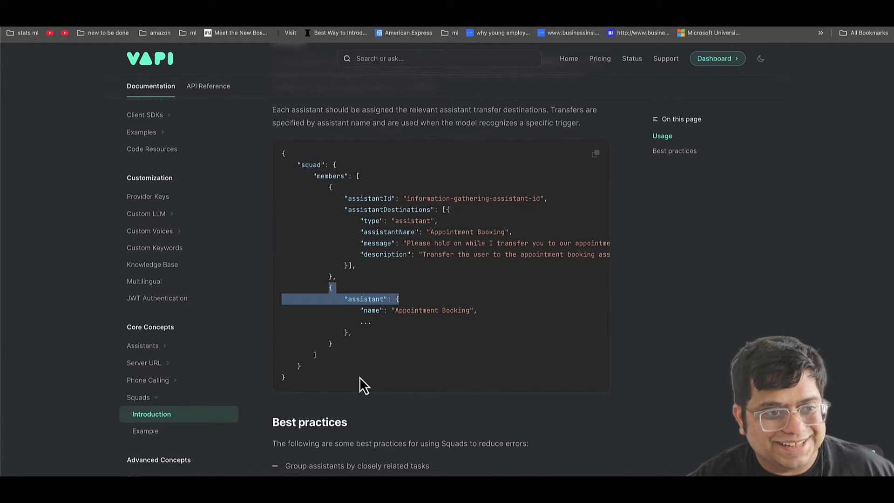
pyautogui.moveTo(491, 339)
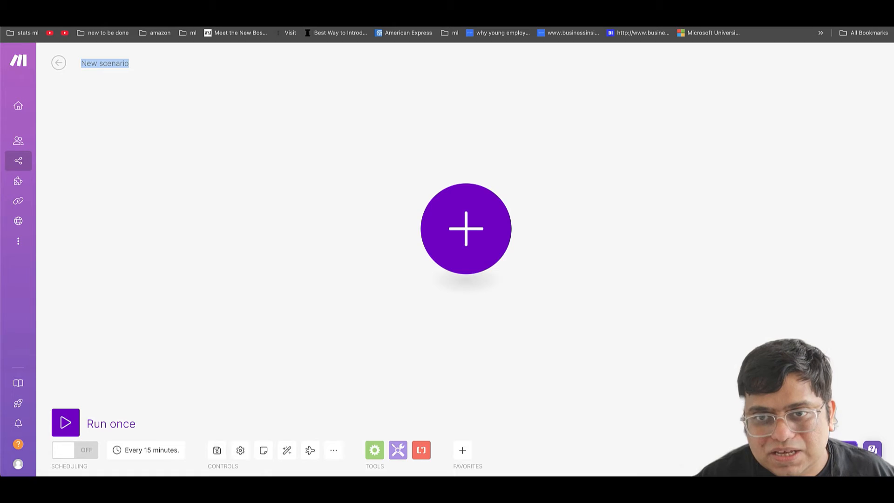
# Add a Webhooks Custom webhook trigger as the scenario's first module and start a new webhook
pyautogui.click(466, 229)
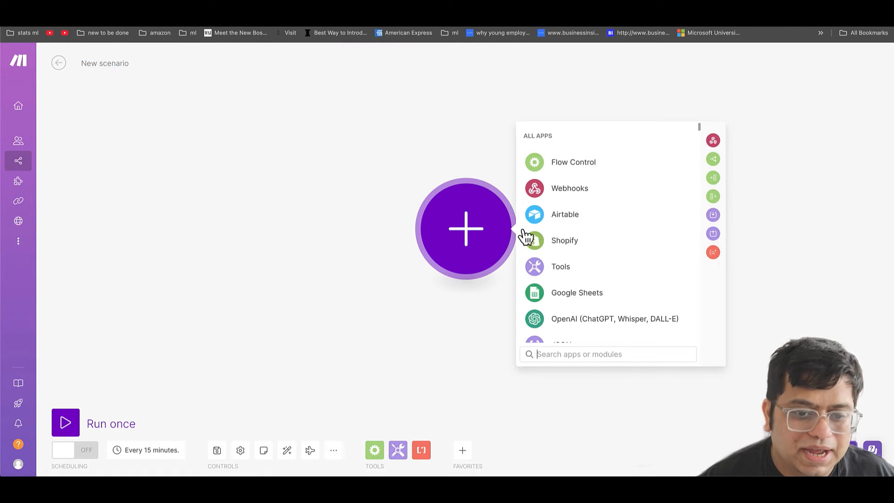
pyautogui.click(568, 188)
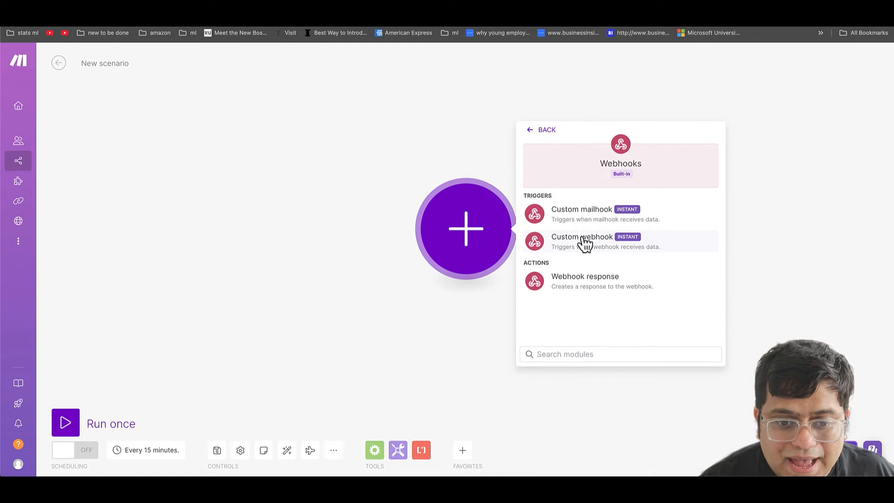
pyautogui.click(581, 237)
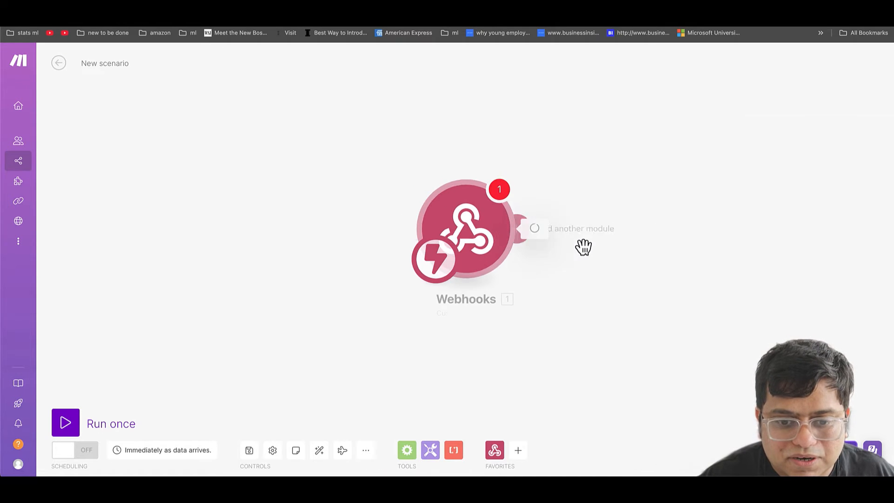
pyautogui.click(462, 228)
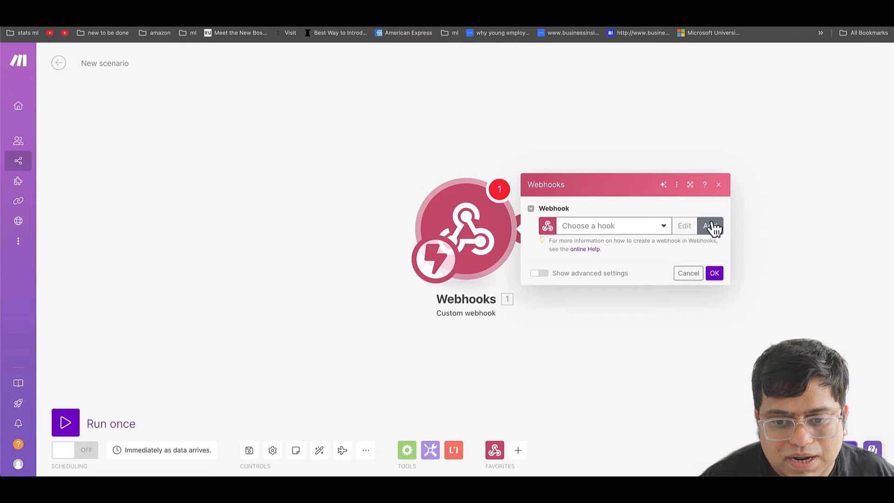
pyautogui.click(710, 226)
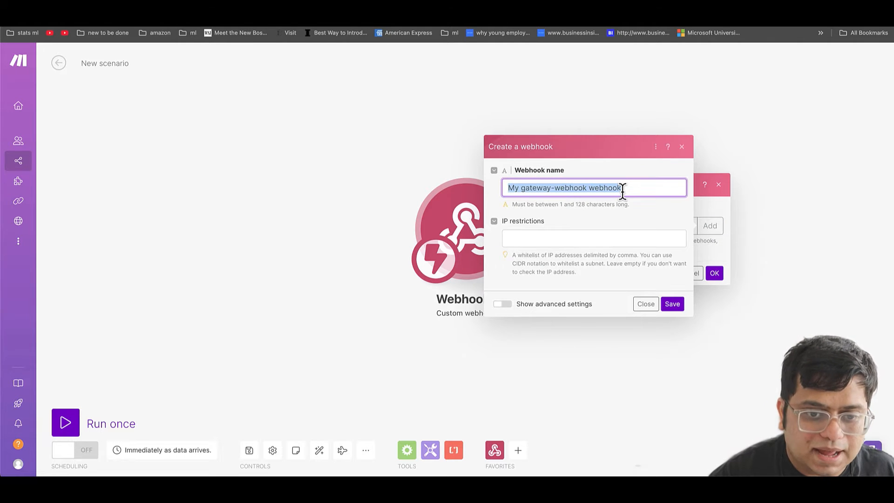
# Name the new webhook vapi-squad and save it
pyautogui.write('va')
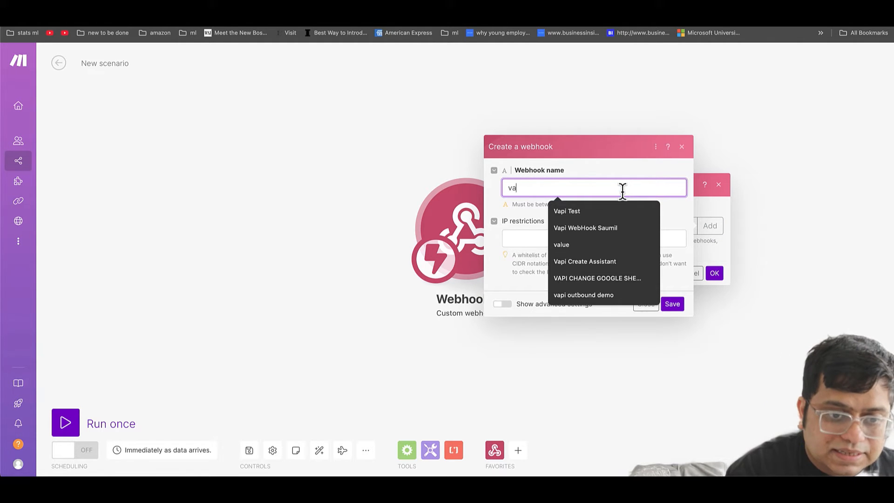
pyautogui.write('pi-')
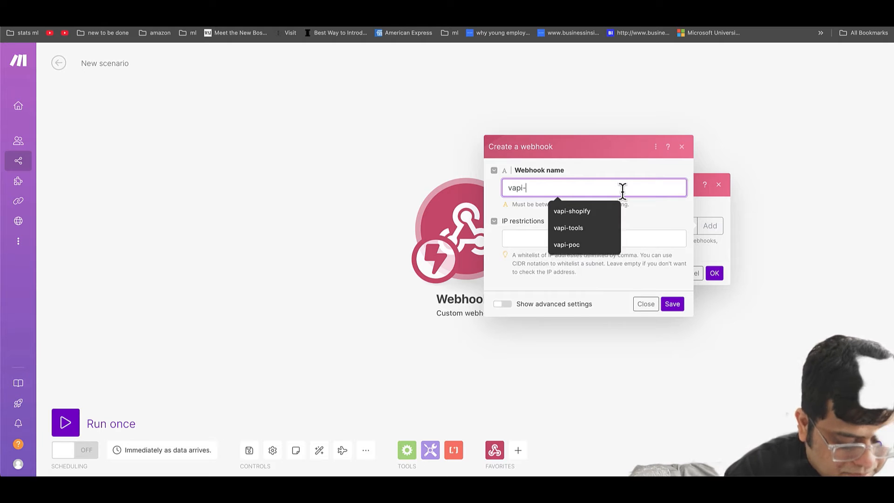
pyautogui.write('squad')
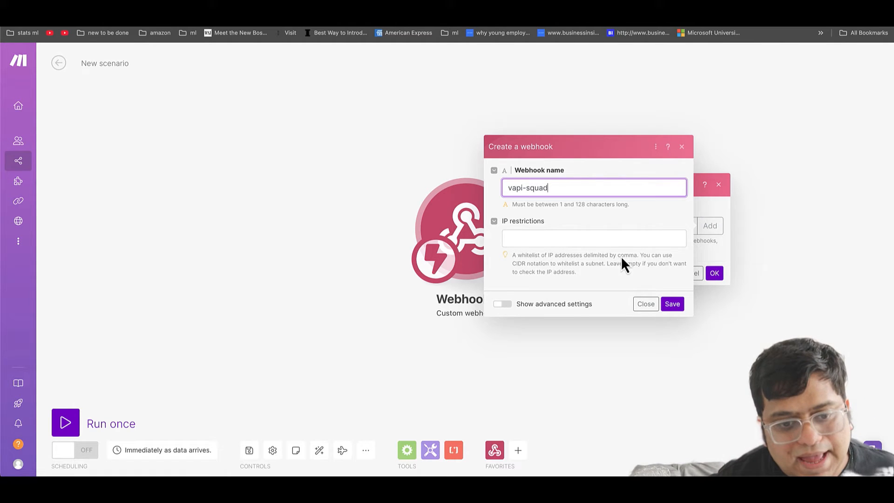
pyautogui.click(672, 304)
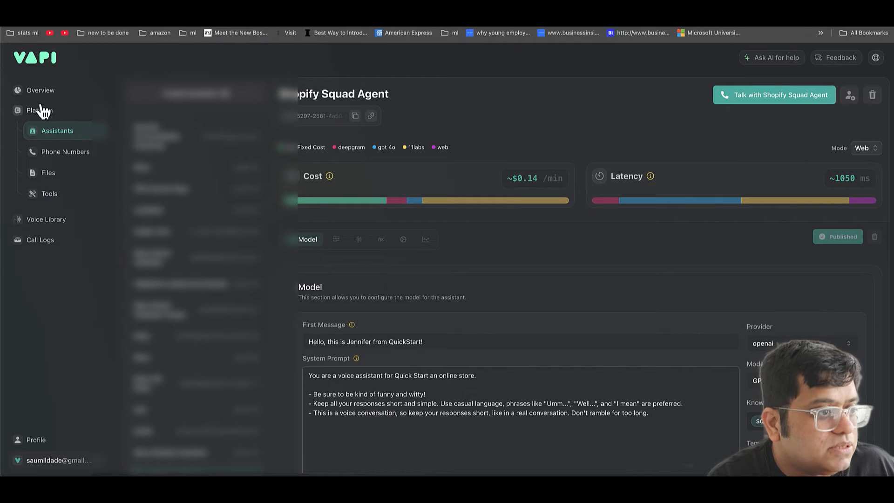
# Check the phone number settings and the organization settings page for the Server URL
pyautogui.click(66, 151)
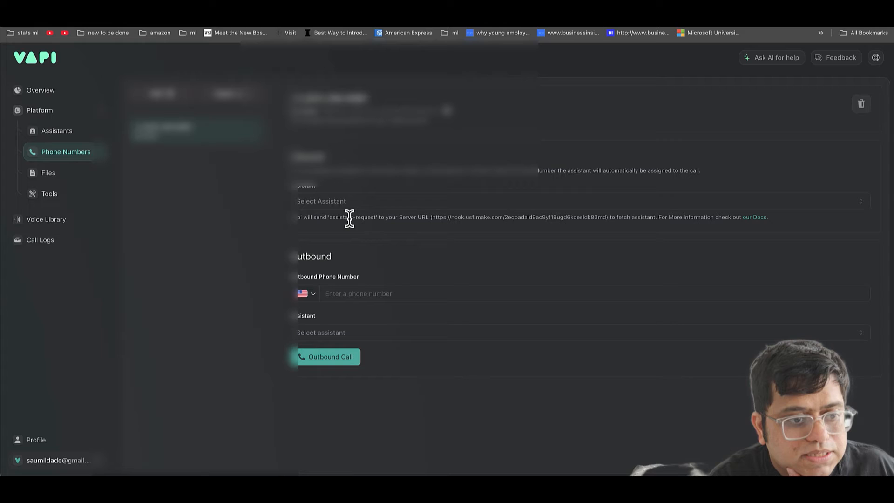
pyautogui.moveTo(191, 271)
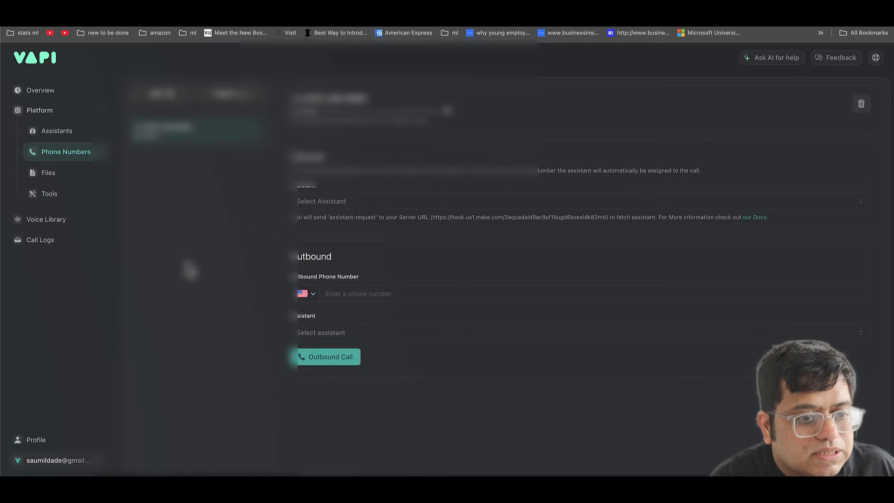
pyautogui.moveTo(426, 218)
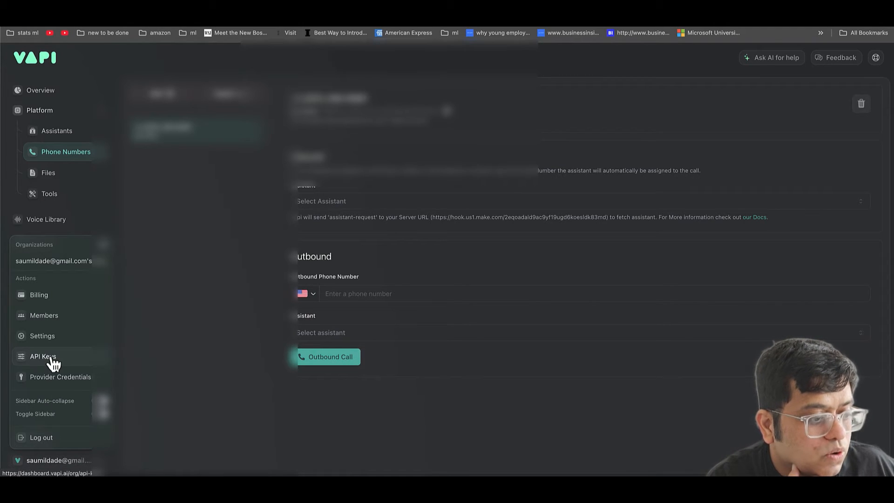
pyautogui.click(42, 336)
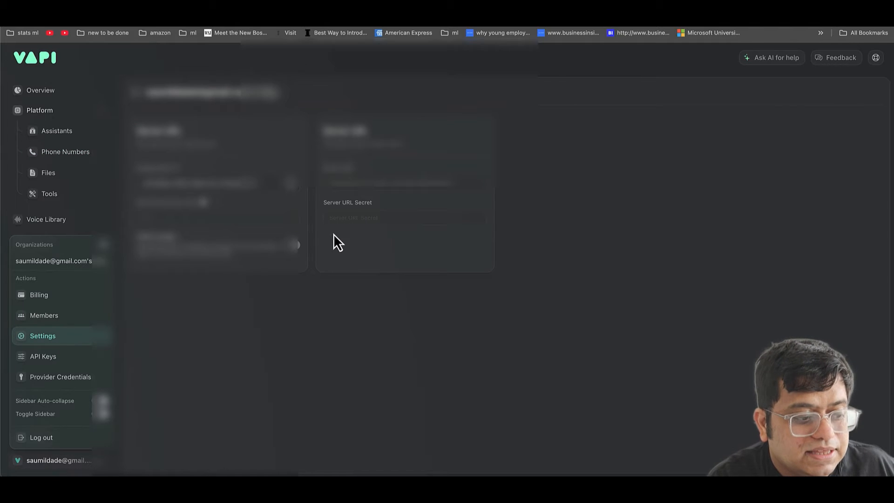
pyautogui.moveTo(371, 205)
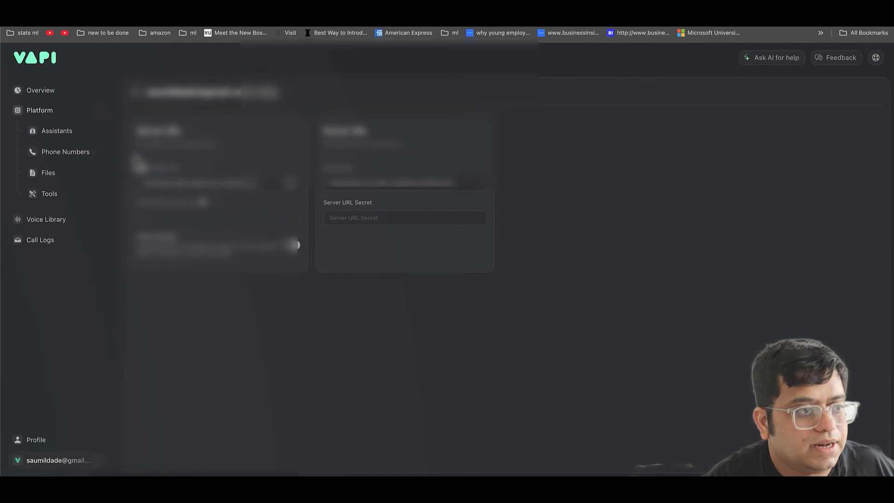
pyautogui.click(66, 152)
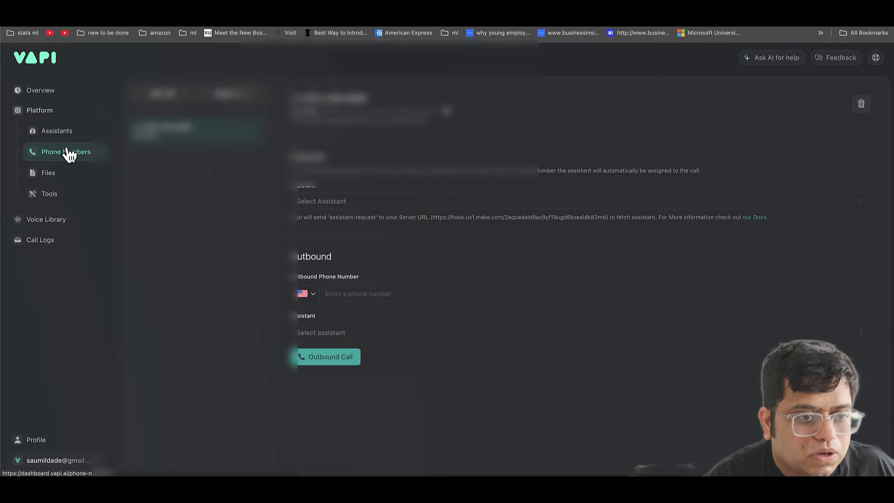
pyautogui.moveTo(481, 230)
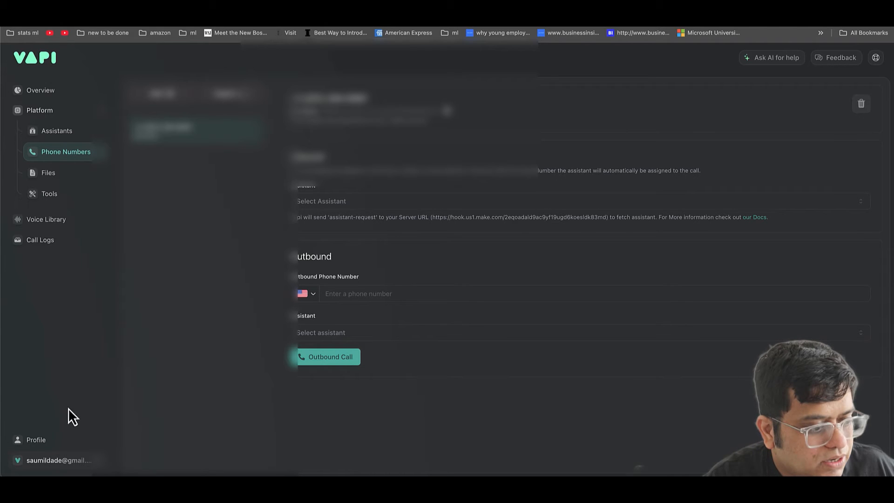
# Set the organization Server URL to the Make webhook and verify the phone number uses it
pyautogui.click(55, 461)
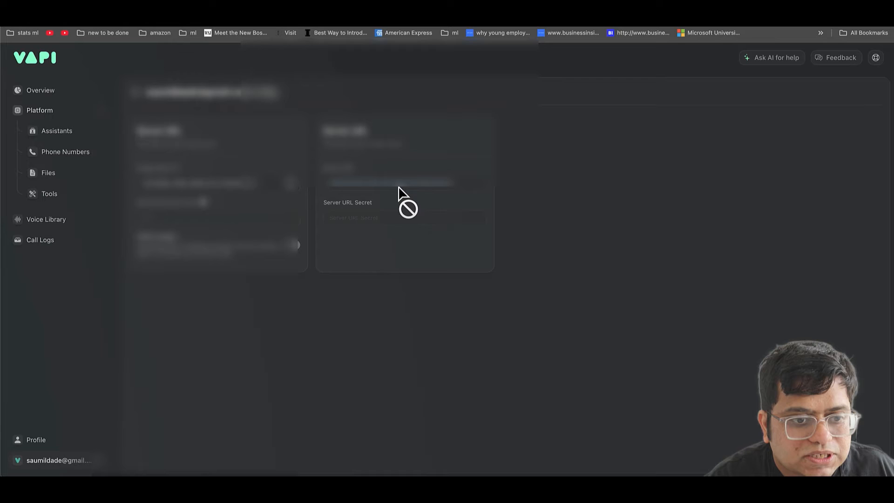
pyautogui.moveTo(411, 194)
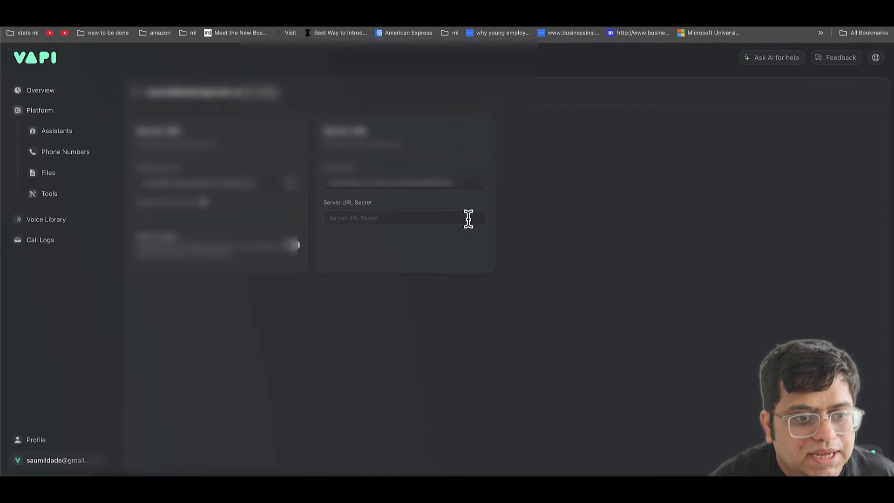
pyautogui.moveTo(824, 38)
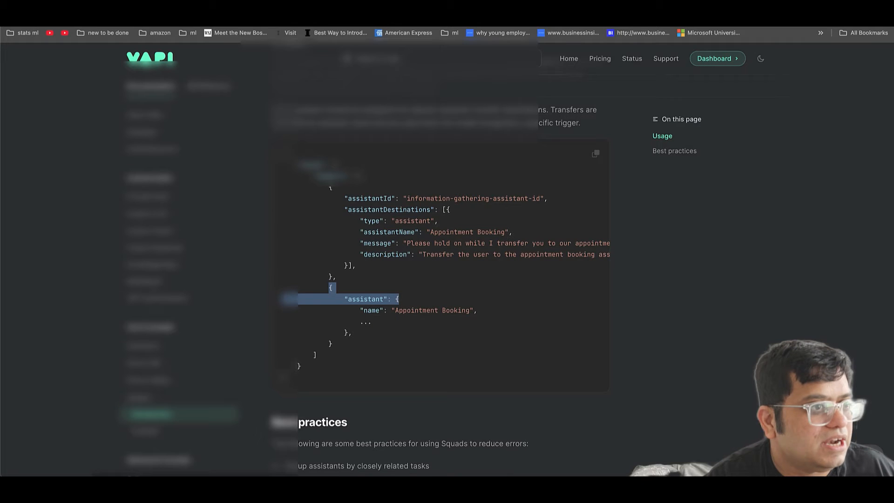
pyautogui.click(717, 57)
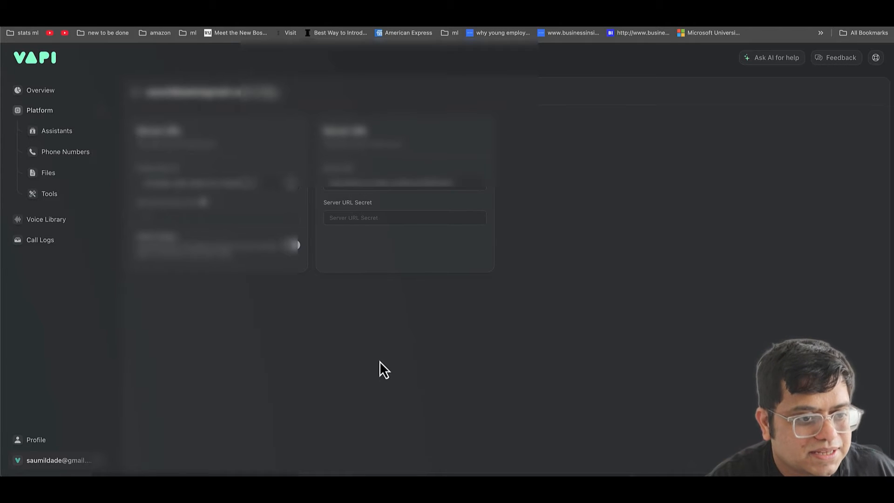
pyautogui.click(65, 152)
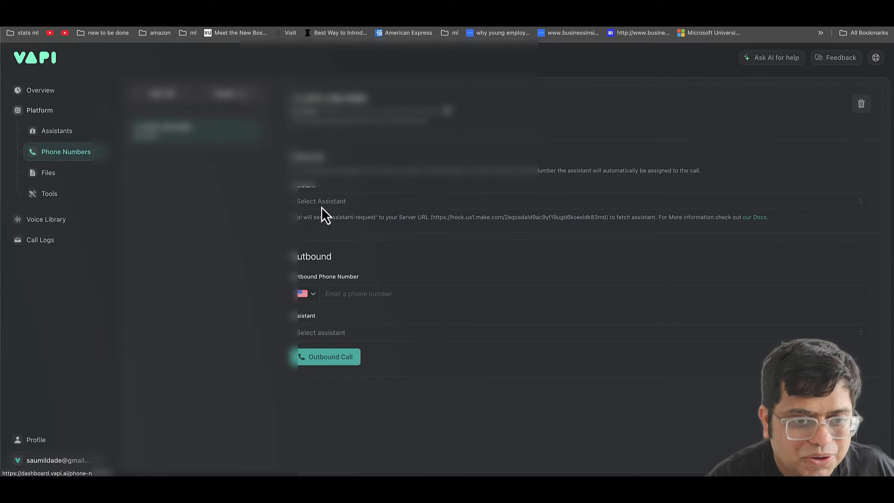
pyautogui.moveTo(516, 220)
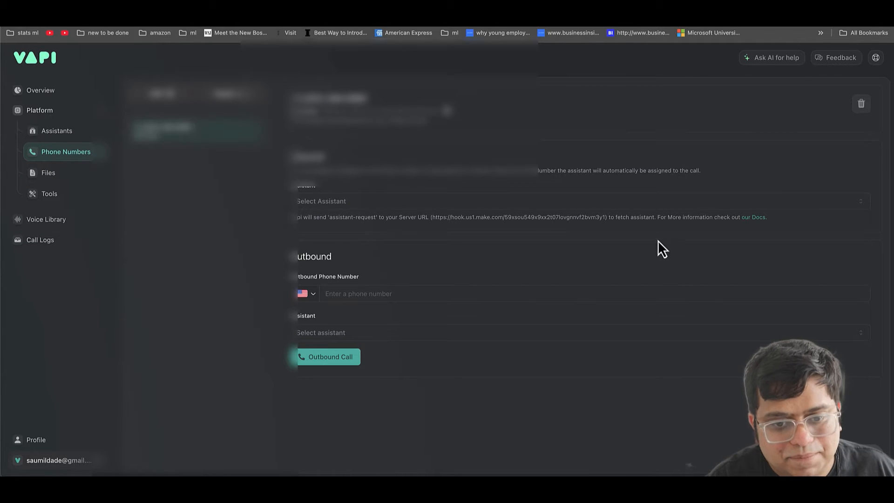
pyautogui.moveTo(599, 218)
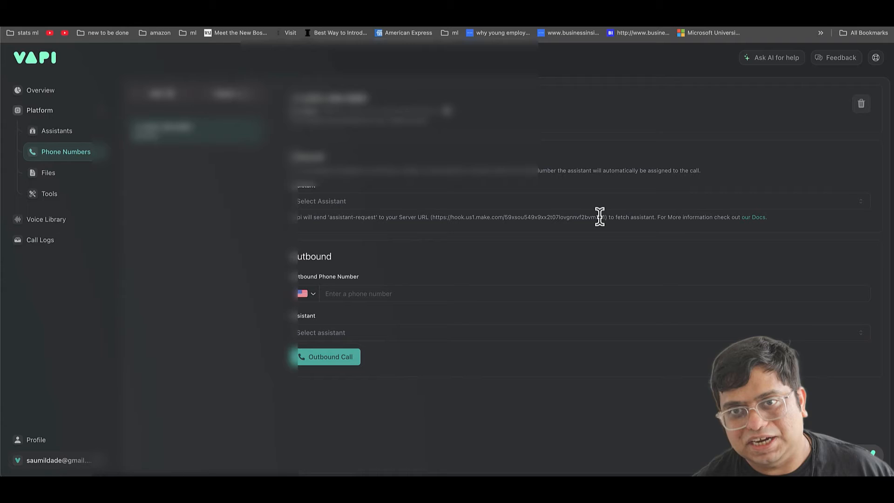
pyautogui.moveTo(530, 205)
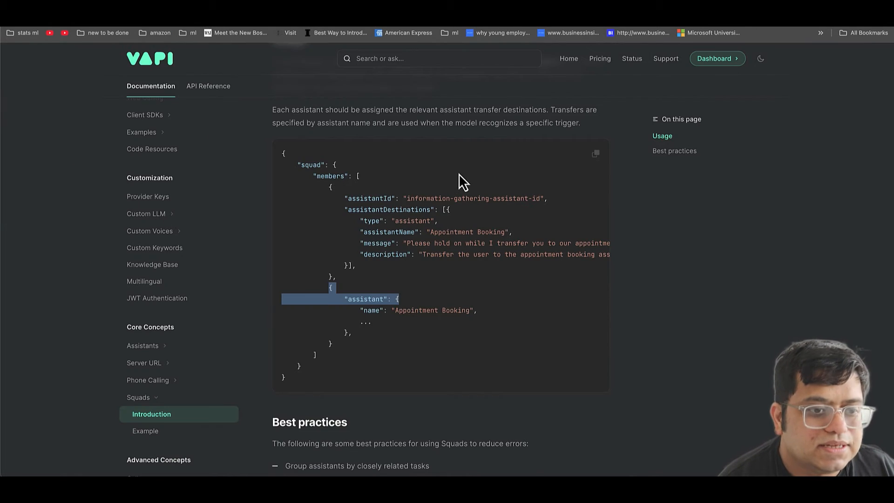
# Go to the Squads > Example docs page with the Outbound Call Configuration JSON sample
pyautogui.scroll(-3)
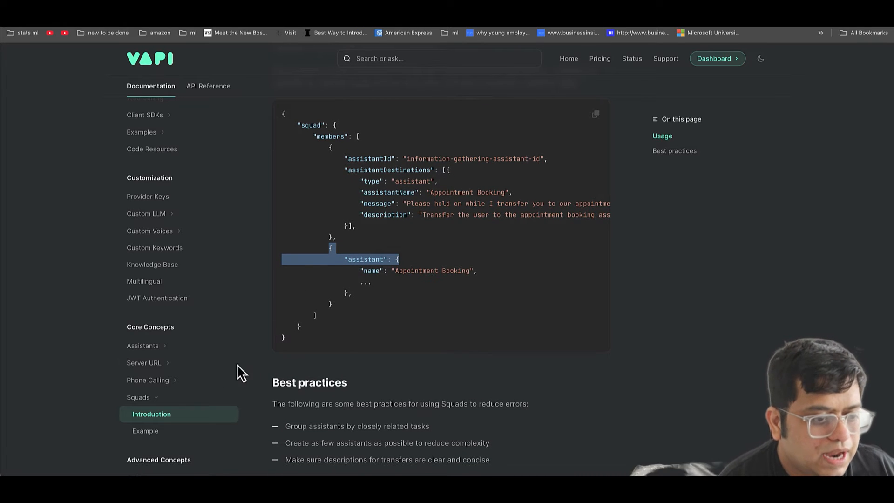
pyautogui.click(146, 430)
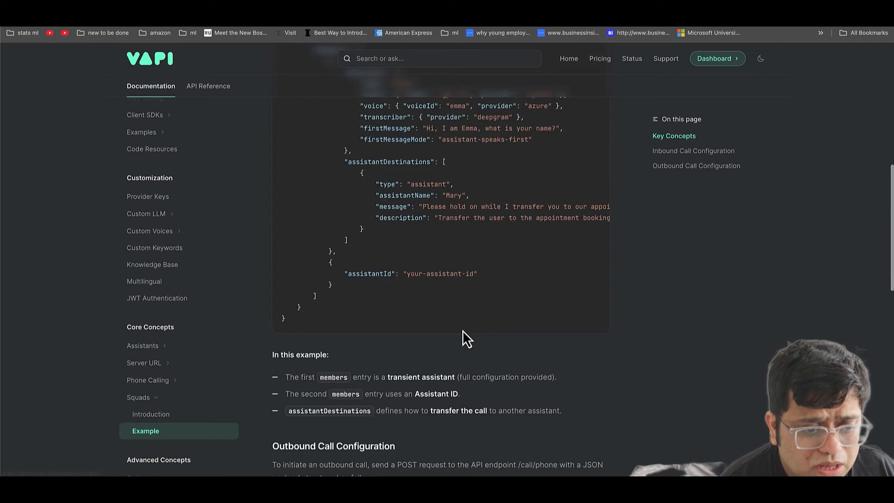
pyautogui.scroll(3)
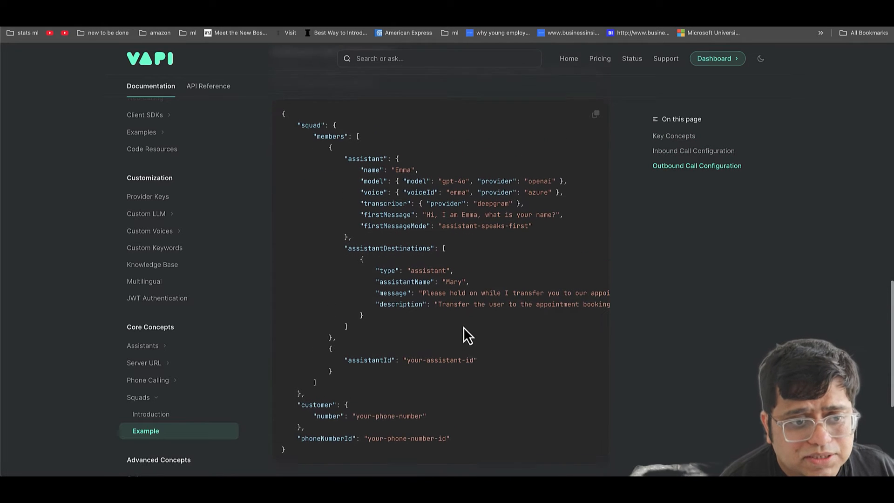
pyautogui.click(596, 114)
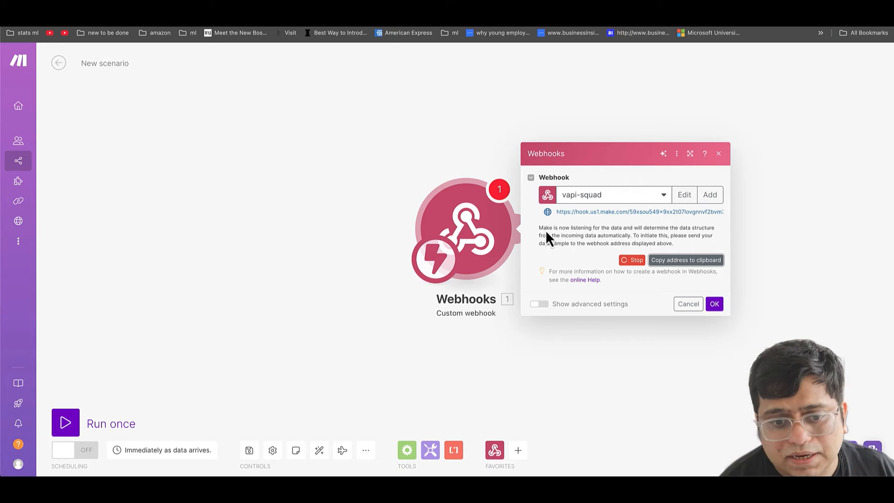
# Confirm the vapi-squad webhook and add a Webhook response module with status 200
pyautogui.click(714, 303)
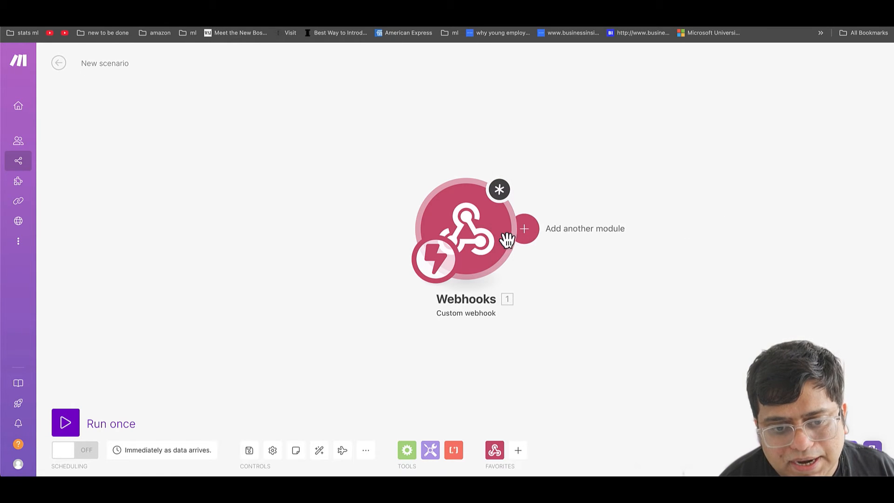
pyautogui.moveTo(542, 239)
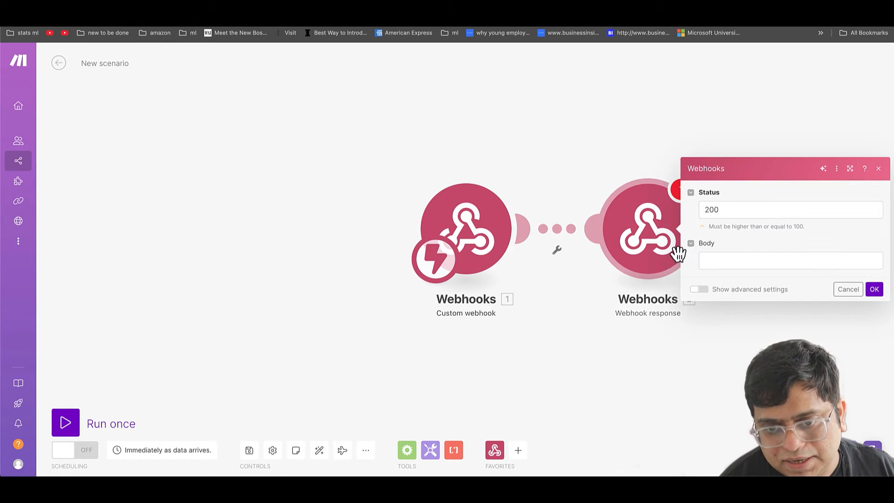
pyautogui.click(790, 260)
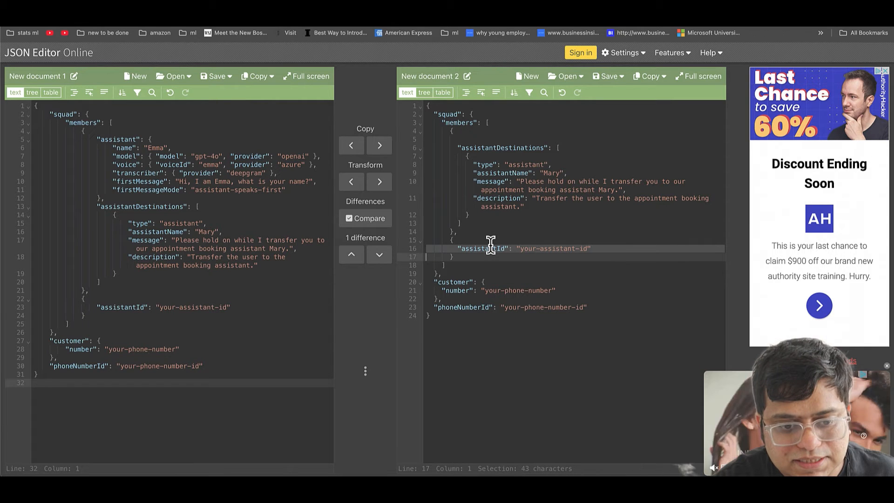
pyautogui.moveTo(463, 142)
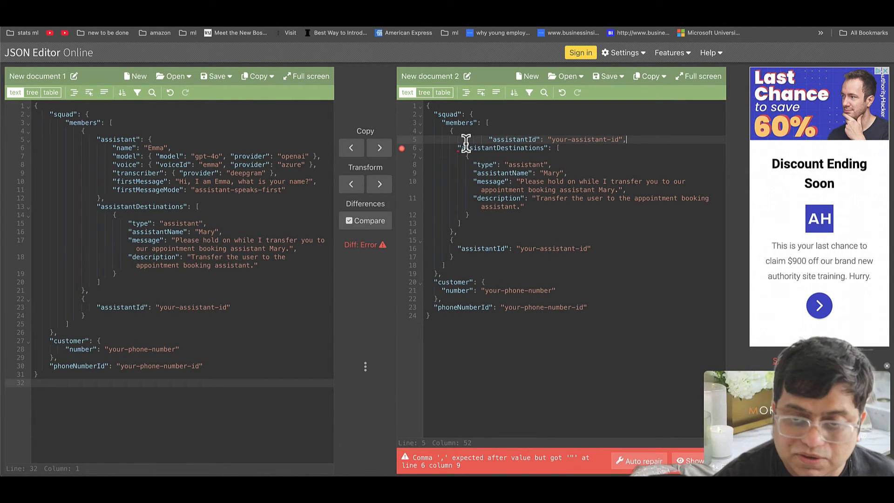
# Swap the first member's inline assistant for an assistantId line and fix the missing comma
pyautogui.click(365, 220)
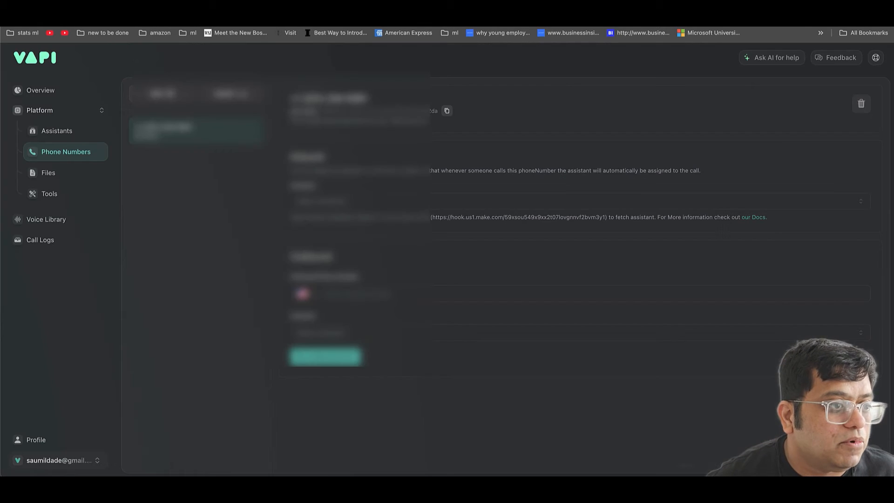
pyautogui.click(57, 130)
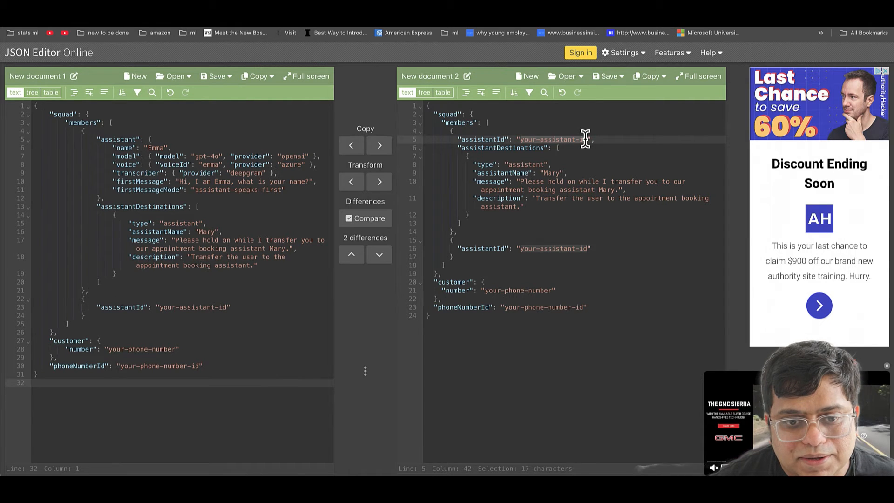
# Finish the orders-department transfer description and fold the first squad member
pyautogui.write('805e5297-2561-4a59-821d-56859cae3c4b')
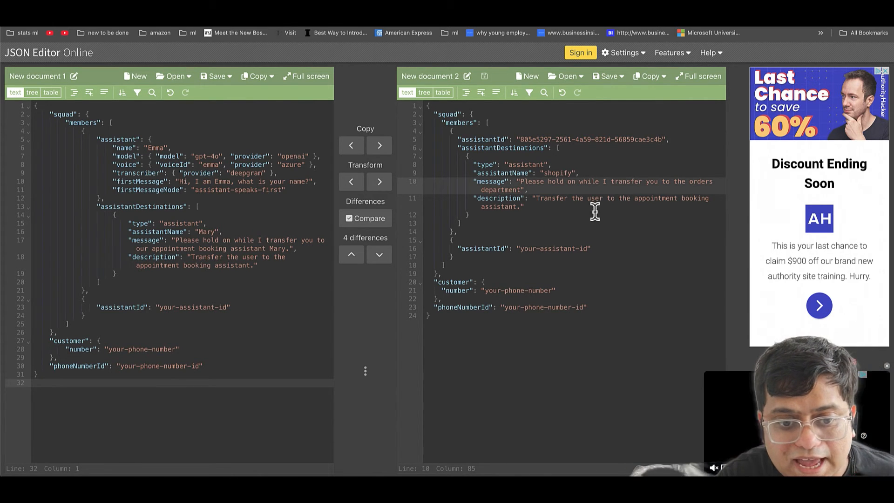
pyautogui.moveTo(607, 200)
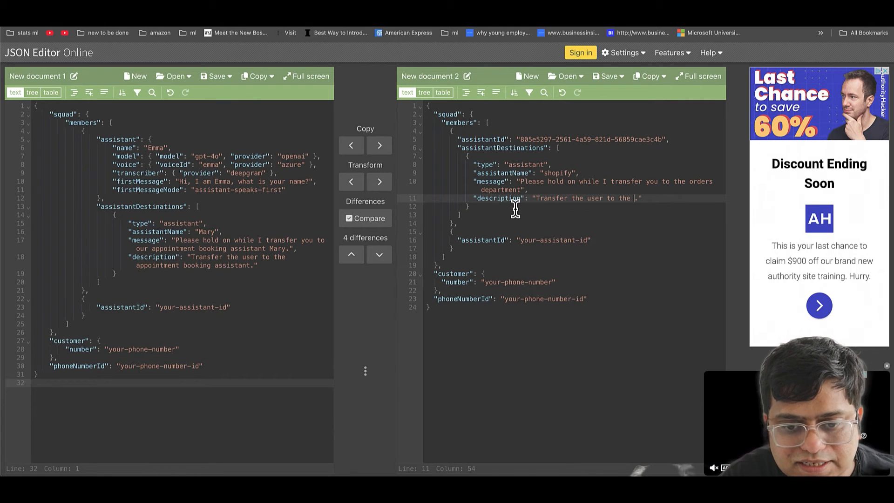
pyautogui.write('orders department')
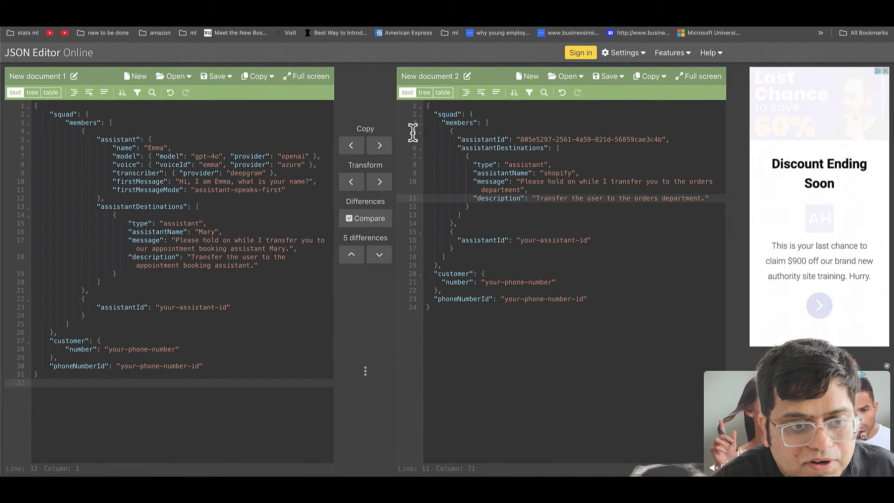
pyautogui.click(419, 131)
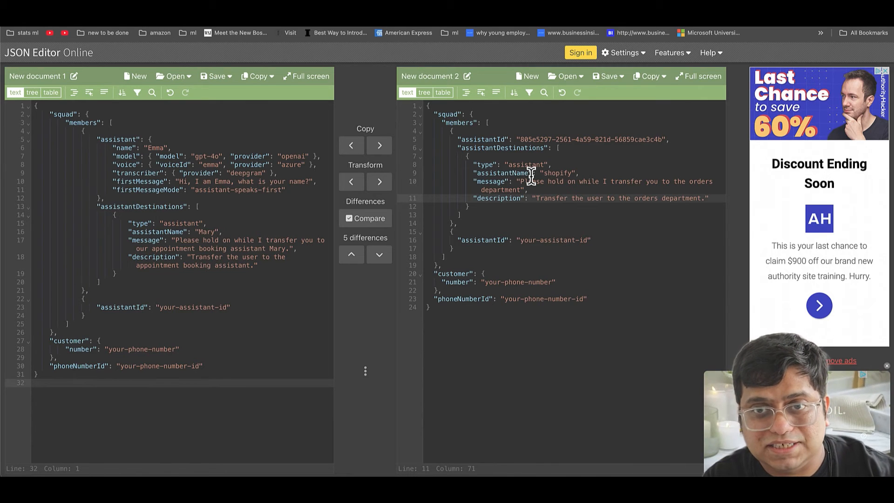
pyautogui.moveTo(519, 154)
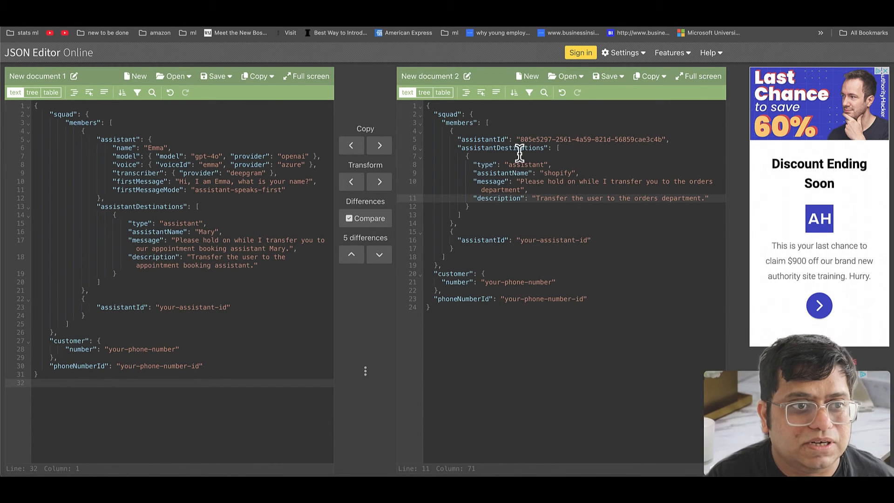
pyautogui.moveTo(495, 225)
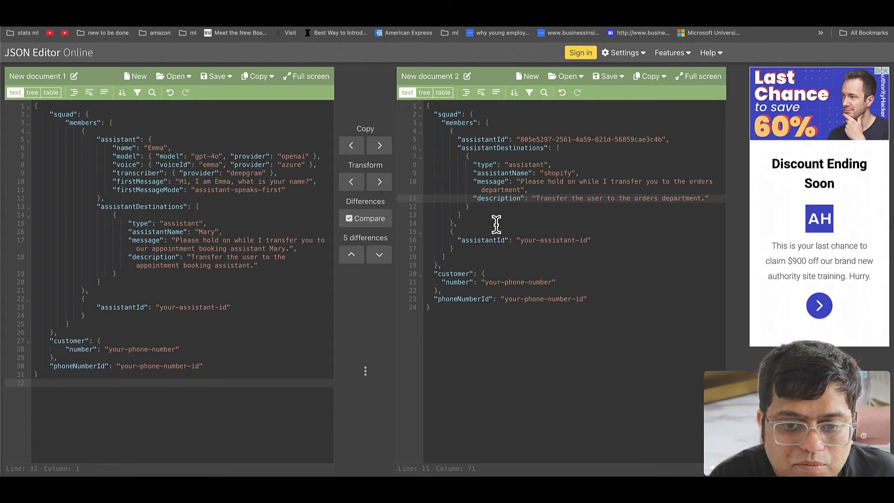
pyautogui.moveTo(412, 140)
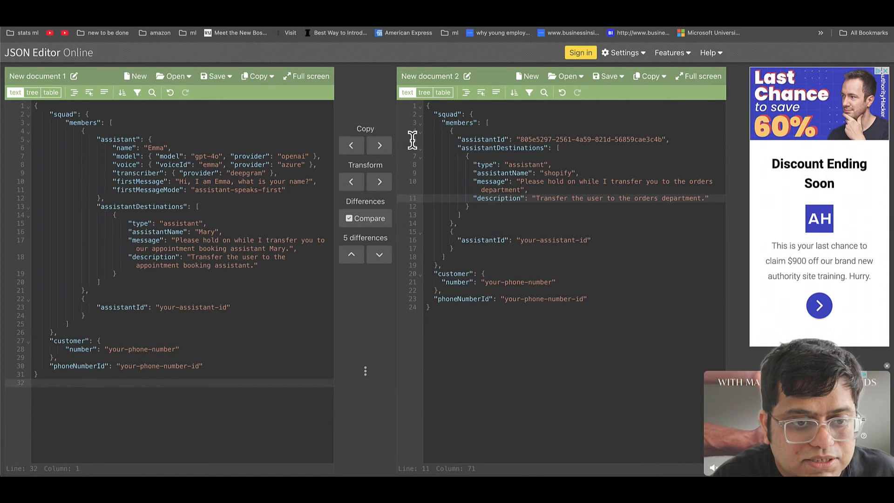
pyautogui.click(420, 131)
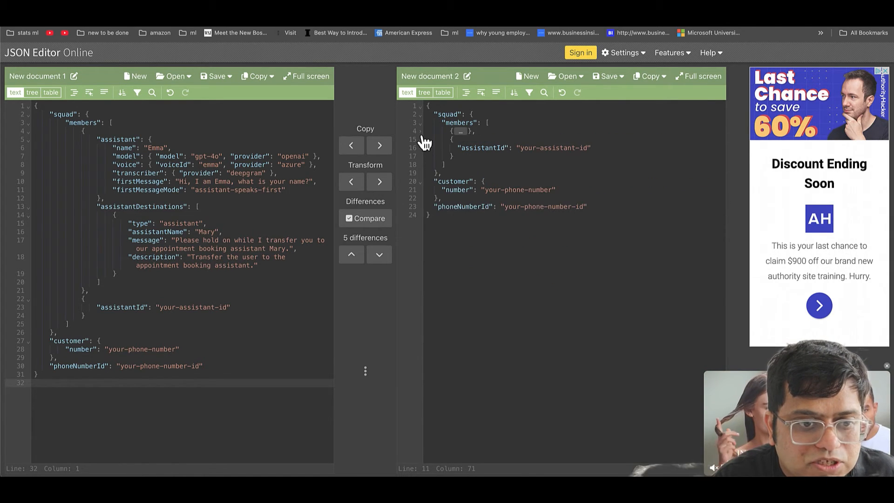
pyautogui.moveTo(531, 148)
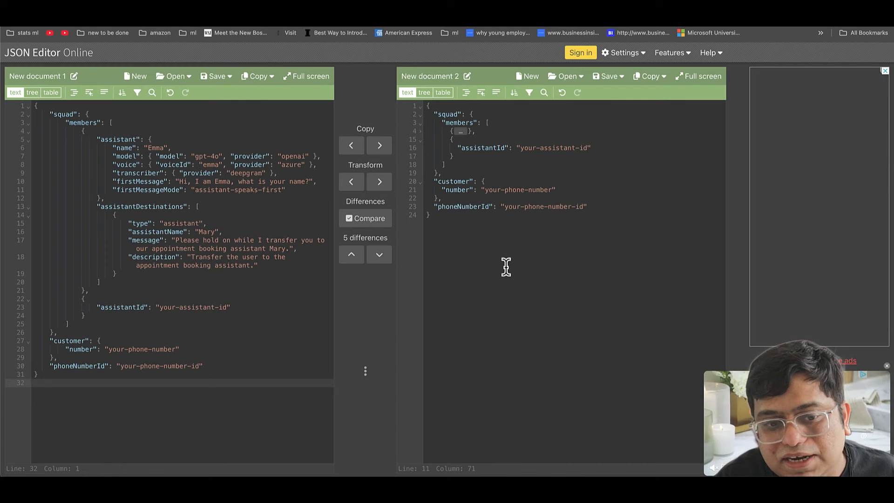
# Replace the second member's placeholder assistant ID and the phone number ID with the real Vapi IDs
pyautogui.doubleClick(520, 190)
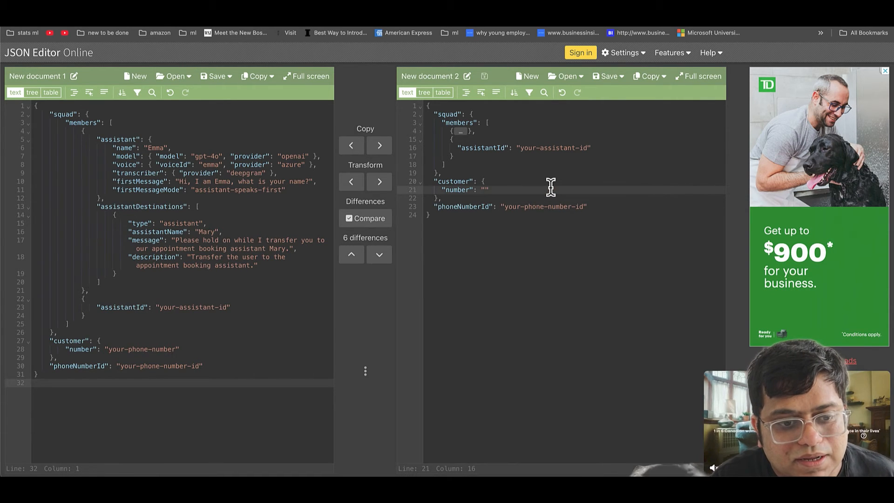
pyautogui.doubleClick(516, 189)
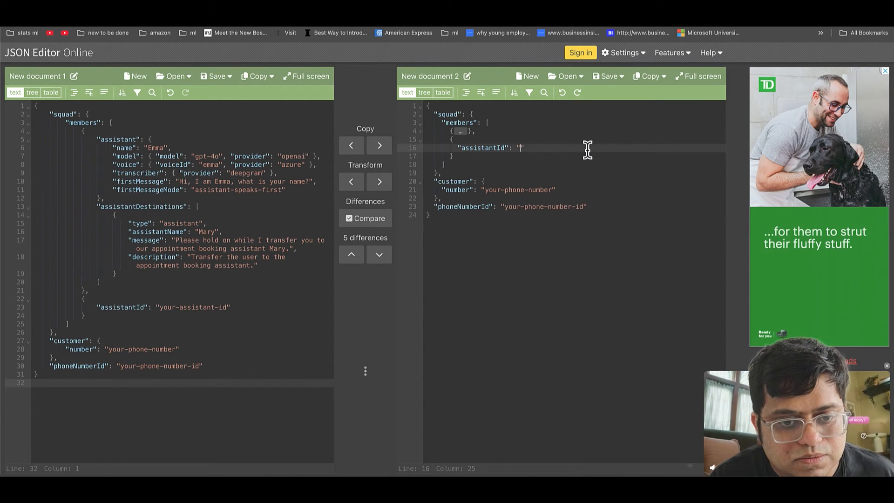
pyautogui.write('4b144aea-ca06-4abb-b6ae-4ca89c4c70b8')
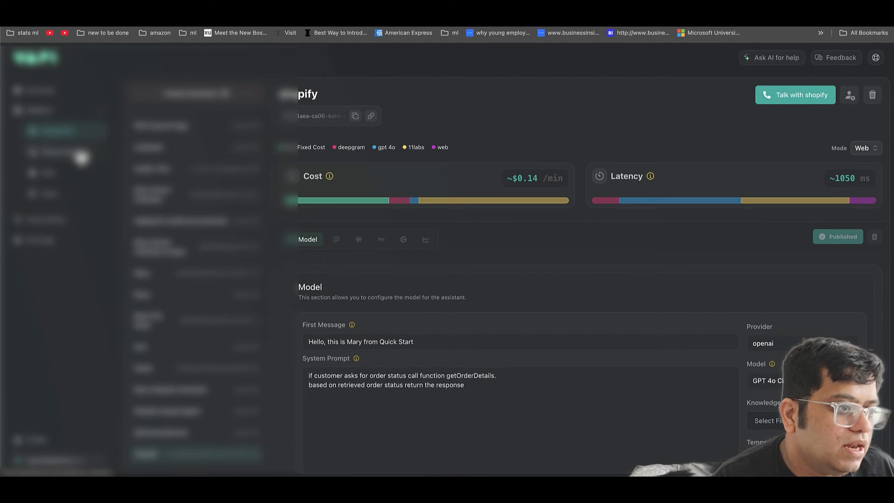
pyautogui.click(64, 152)
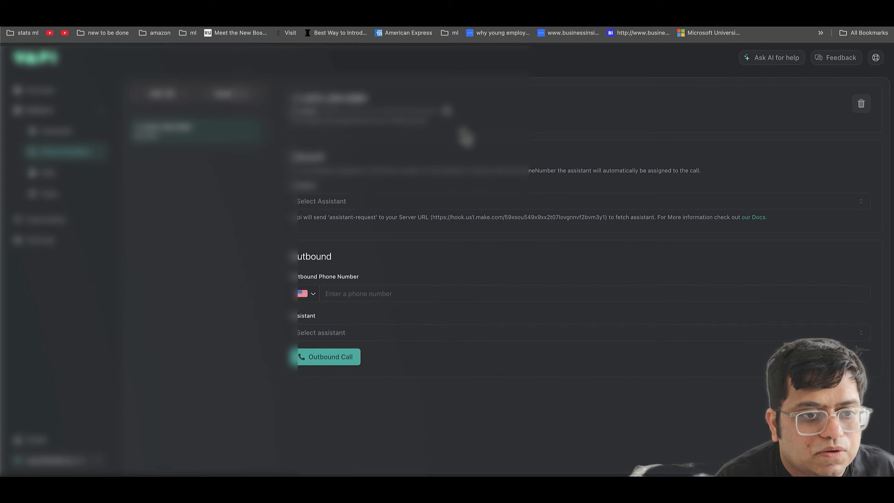
pyautogui.moveTo(833, 45)
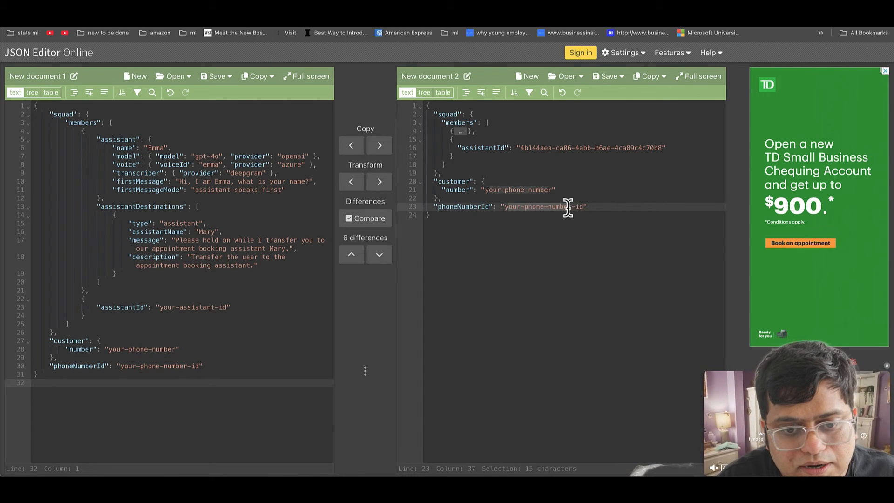
pyautogui.press('Backspace')
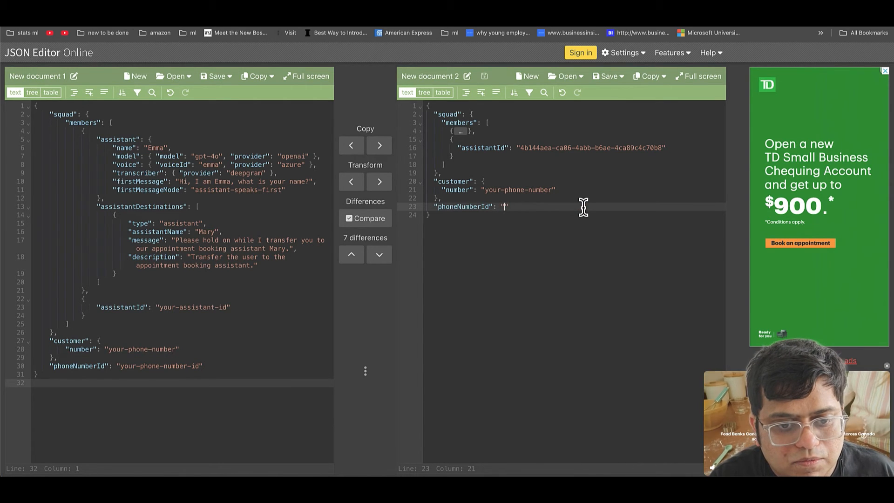
pyautogui.write('ddf0e02d-25d2-41cb-a90f-86003b66d2da')
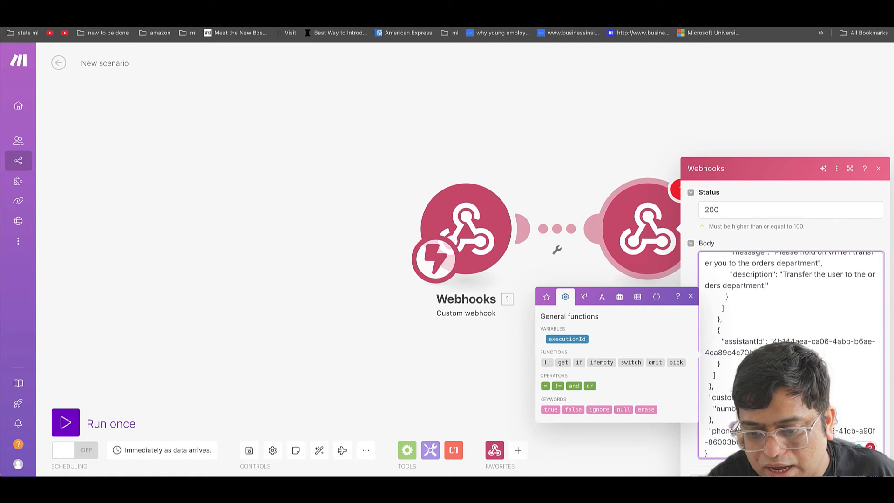
# Put the squad JSON in the webhook response body and run the scenario once
pyautogui.scroll(-3)
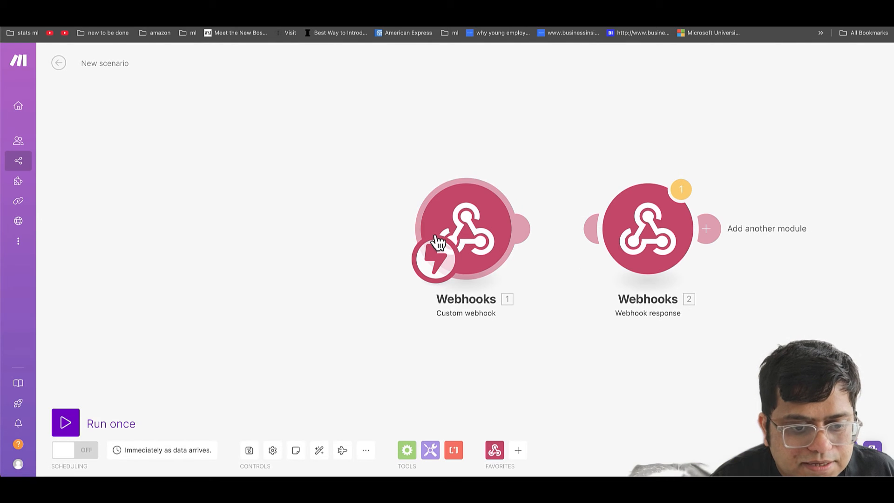
pyautogui.click(65, 423)
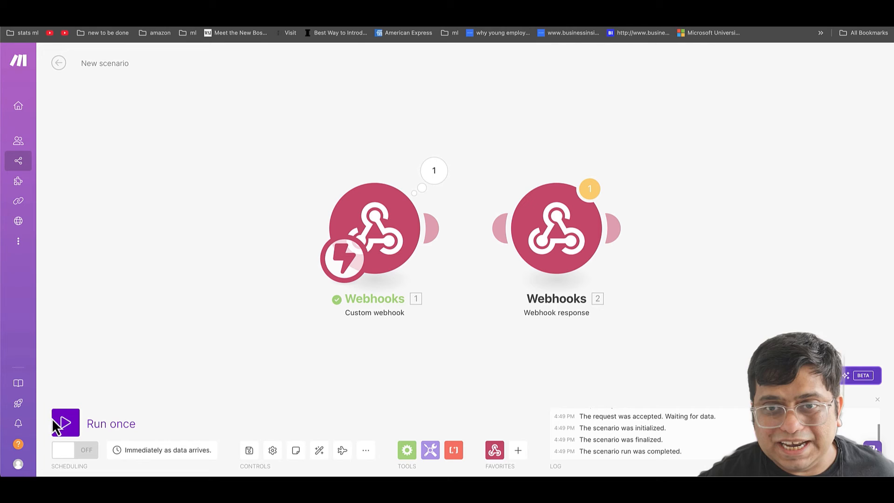
pyautogui.moveTo(467, 387)
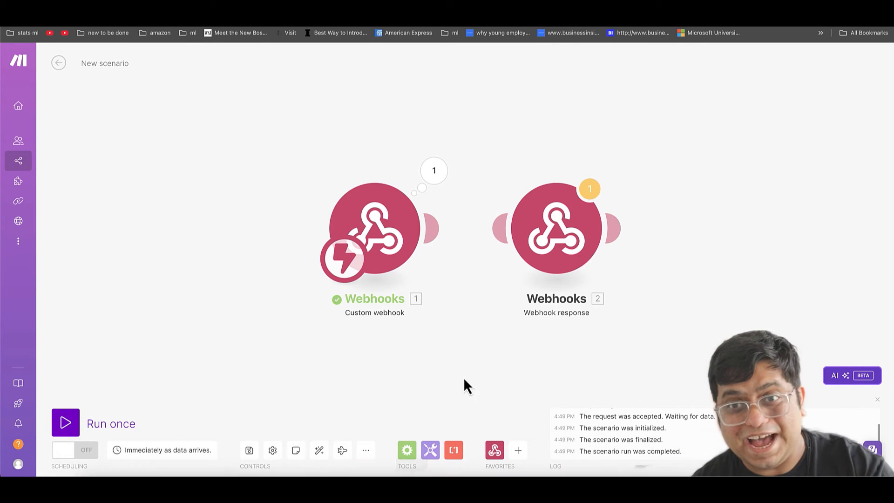
# Review the assistant-request data received by the custom webhook
pyautogui.click(434, 171)
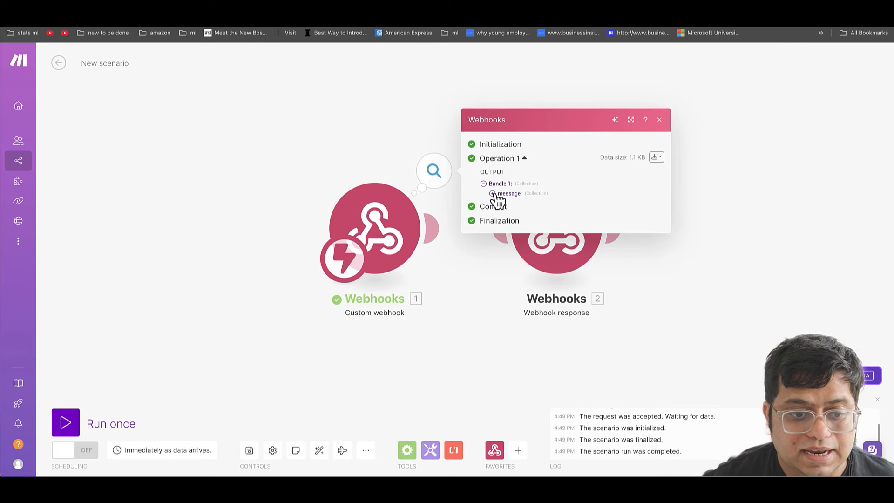
pyautogui.click(492, 193)
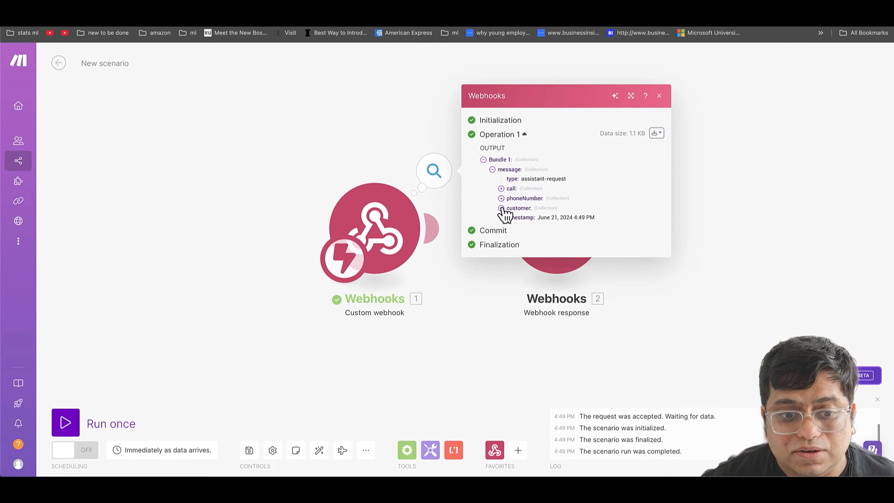
pyautogui.moveTo(525, 220)
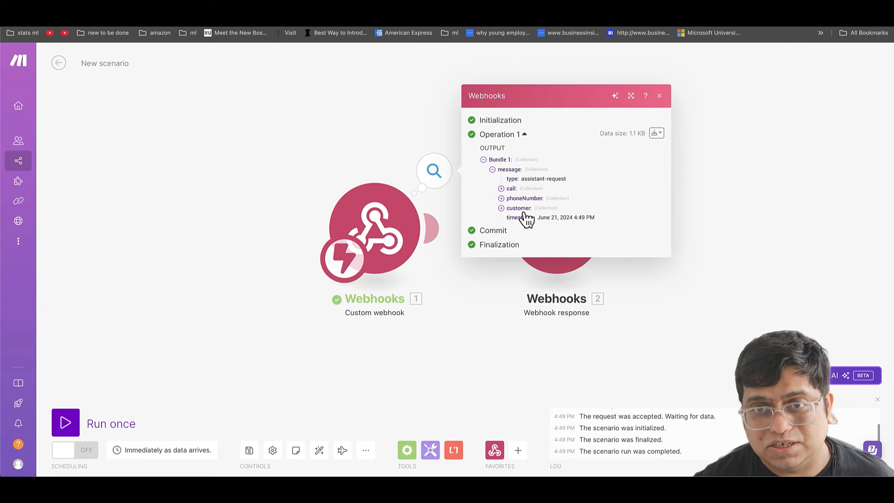
pyautogui.moveTo(478, 295)
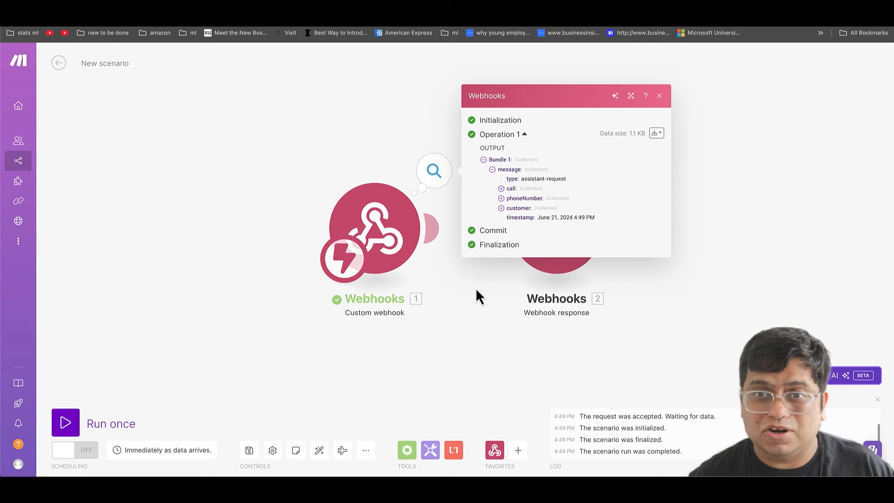
pyautogui.click(659, 95)
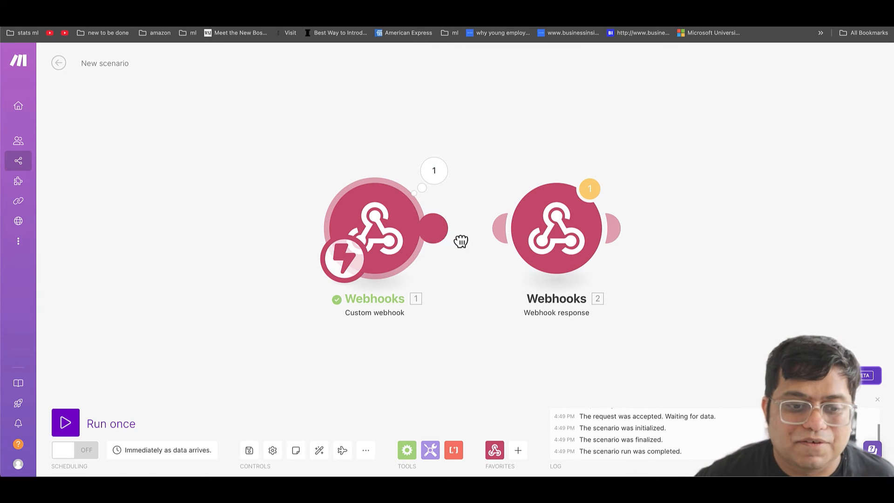
# Remove the placeholder customer number from the webhook response body
pyautogui.click(555, 228)
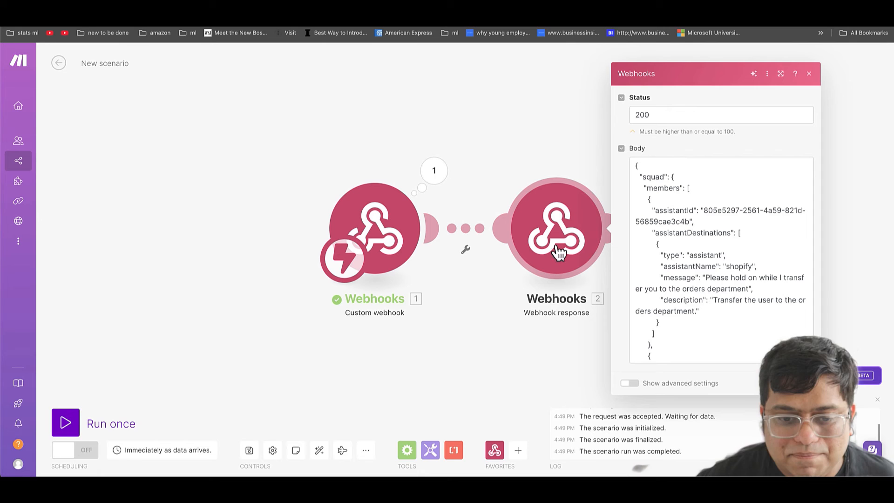
pyautogui.scroll(-3)
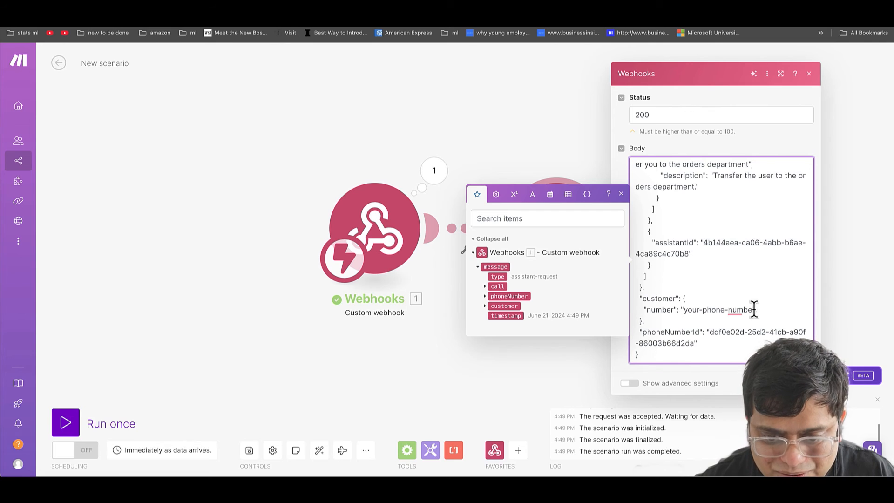
pyautogui.press('Backspace')
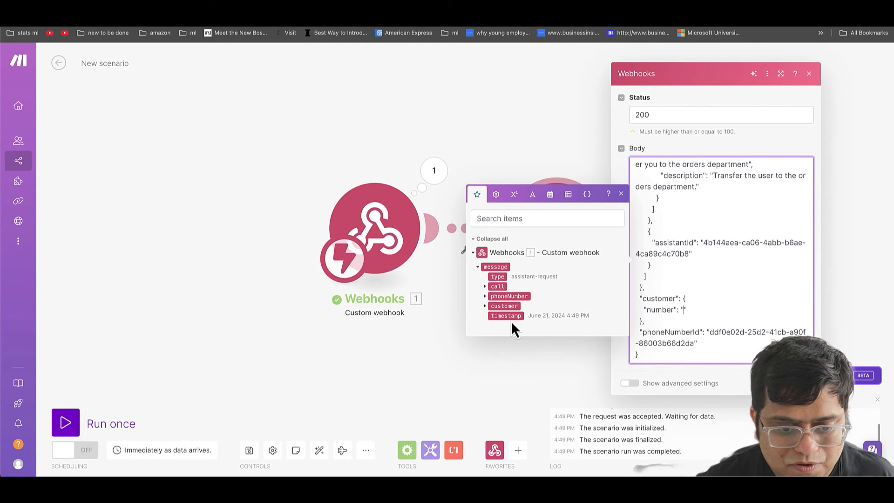
pyautogui.click(485, 307)
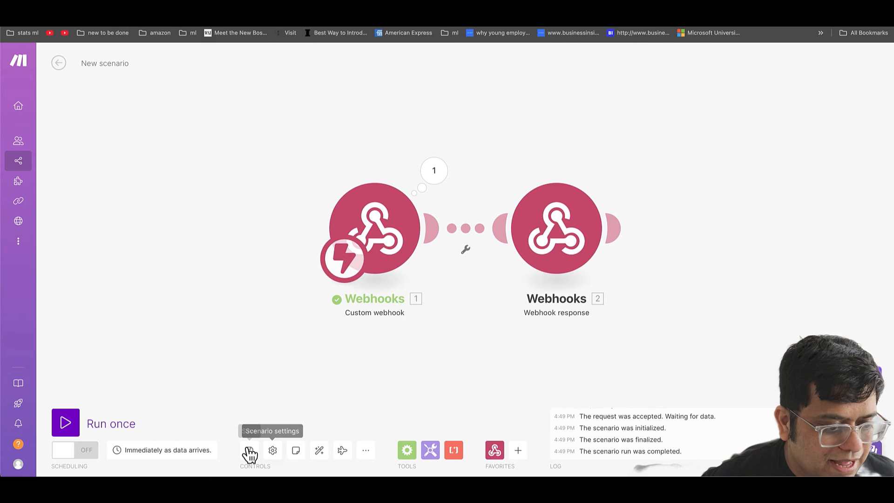
pyautogui.moveTo(274, 395)
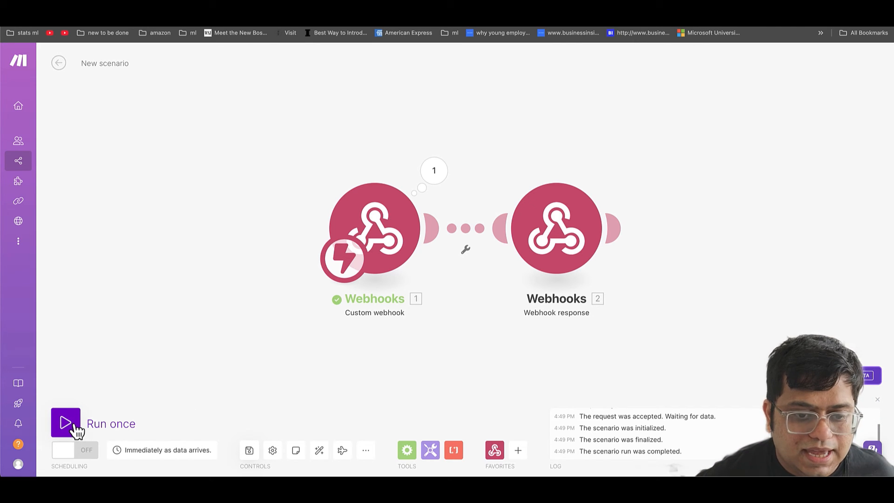
# Filter the webhook link so only messages whose type equals assistant-request pass
pyautogui.click(465, 250)
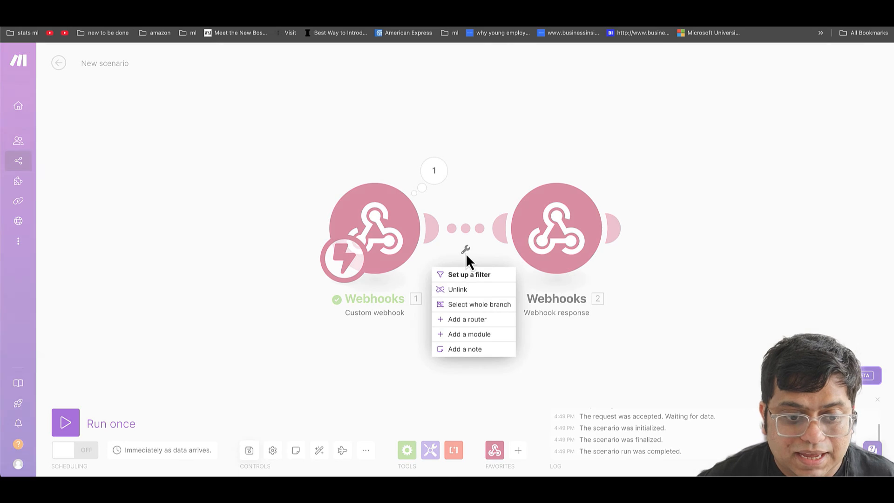
pyautogui.moveTo(468, 274)
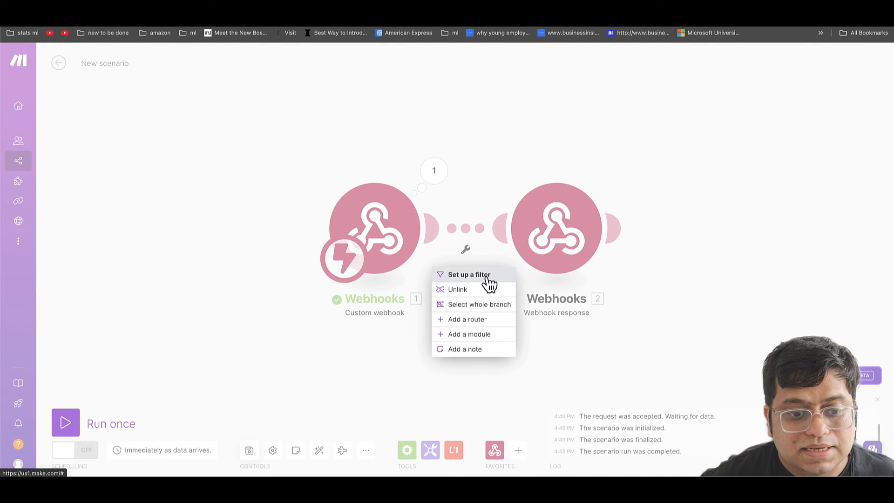
pyautogui.click(468, 274)
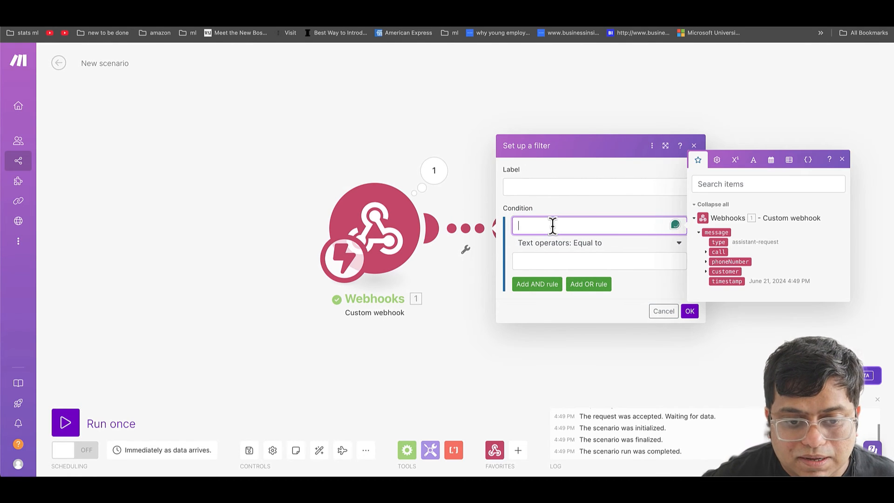
pyautogui.click(718, 242)
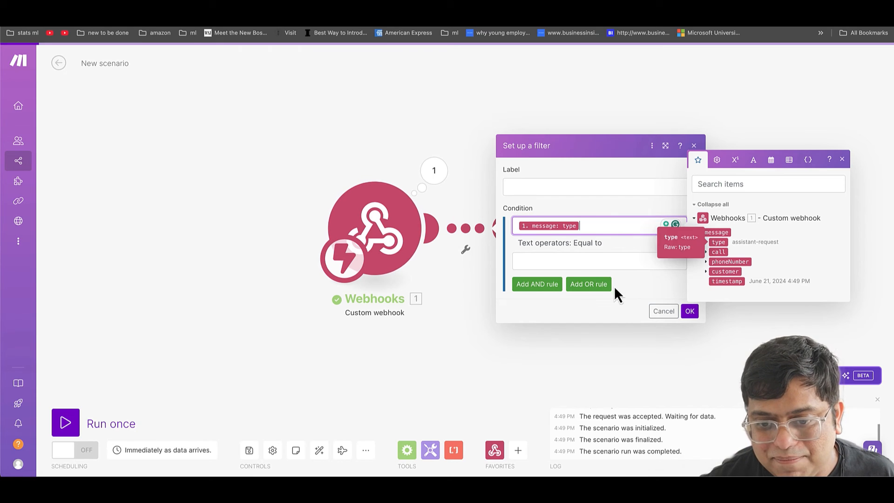
pyautogui.click(593, 261)
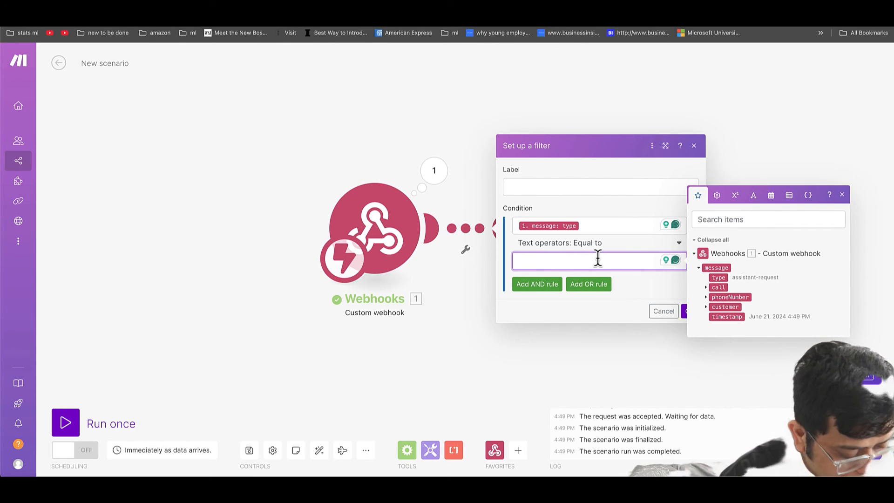
pyautogui.write('assistant-r')
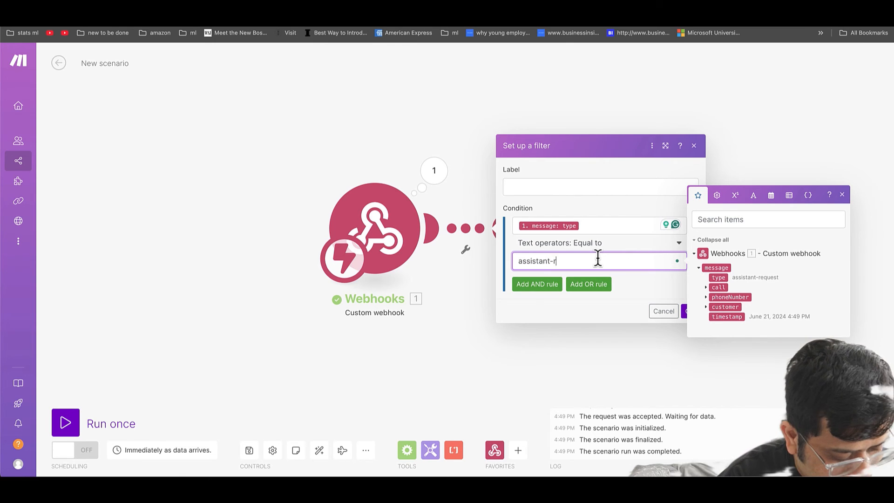
pyautogui.write('equest')
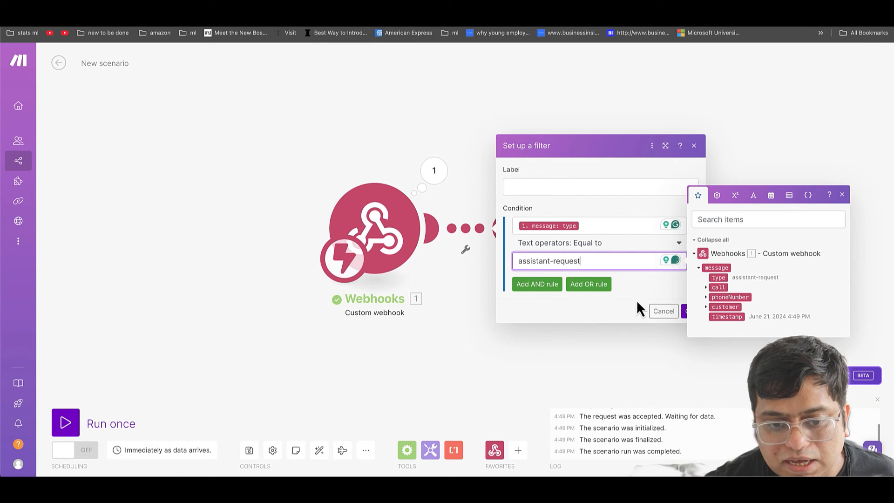
pyautogui.click(690, 312)
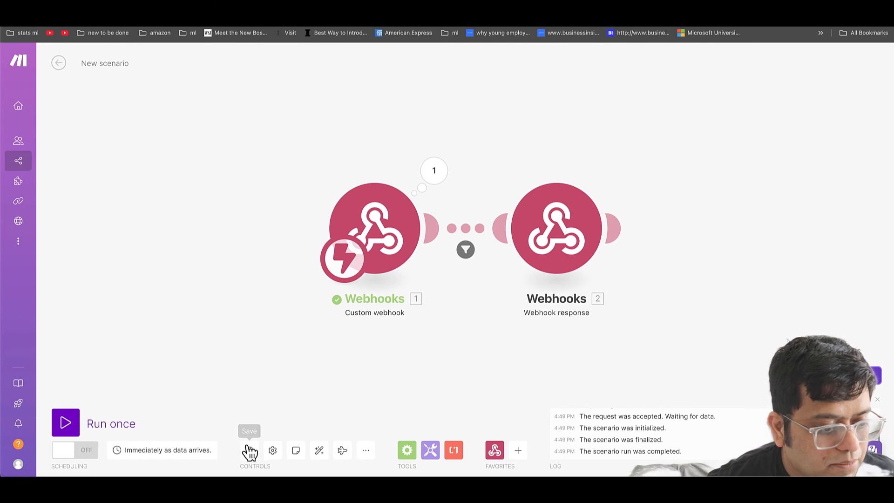
# Save the Make.com scenario with its new filter
pyautogui.click(65, 423)
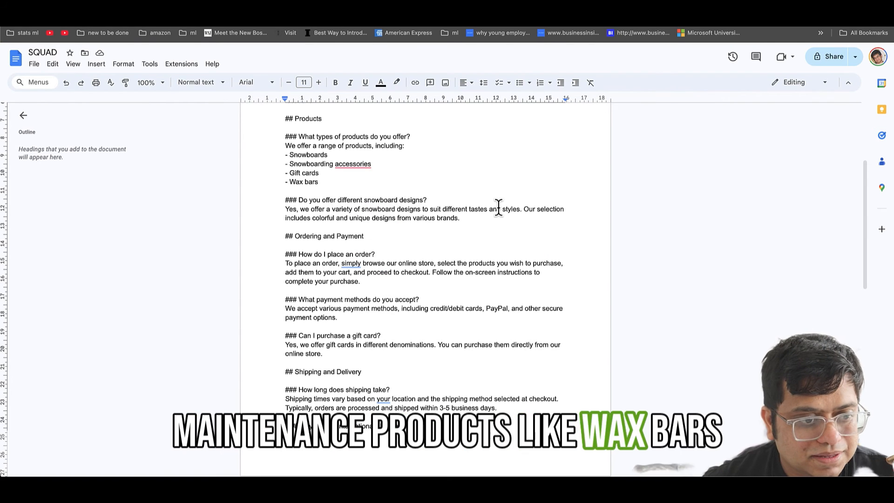
pyautogui.scroll(3)
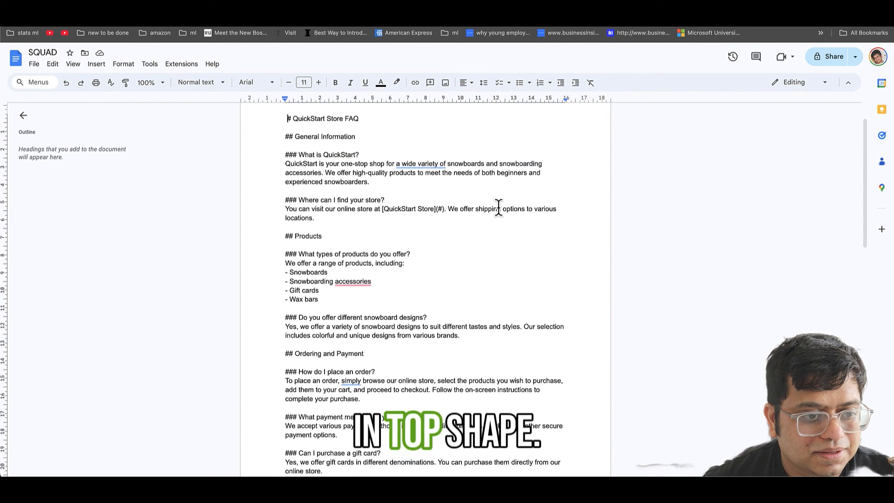
pyautogui.scroll(3)
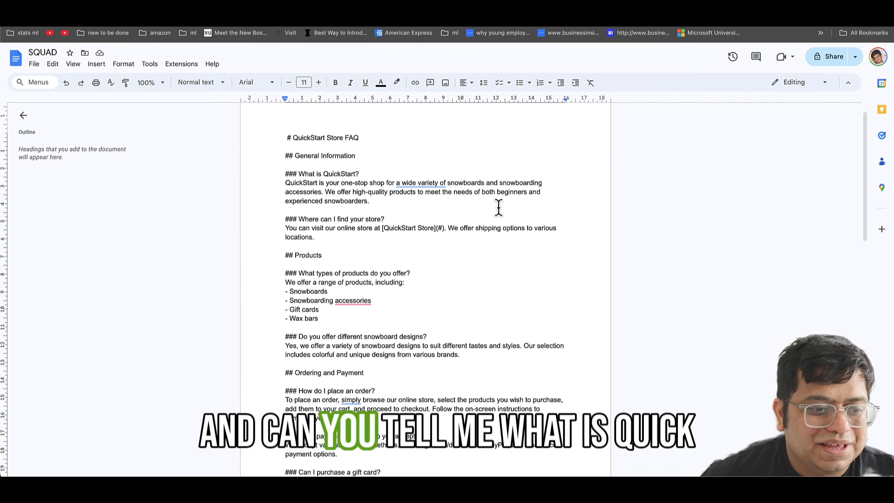
pyautogui.scroll(3)
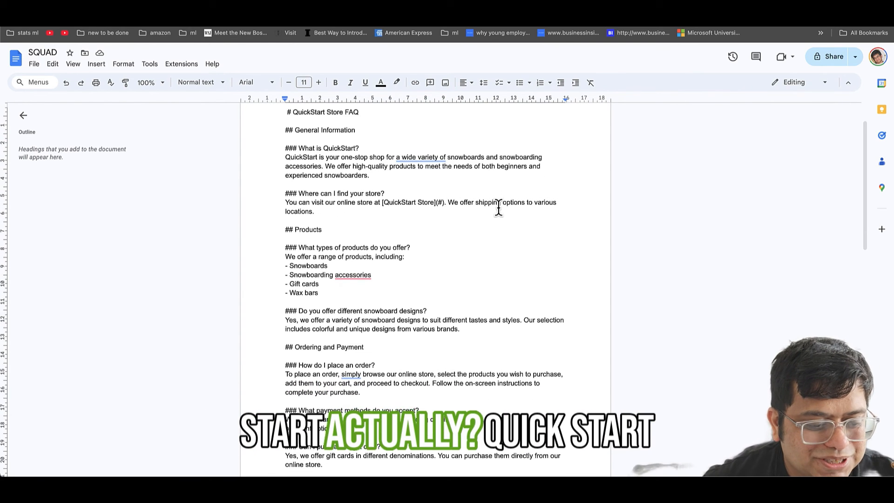
pyautogui.scroll(-3)
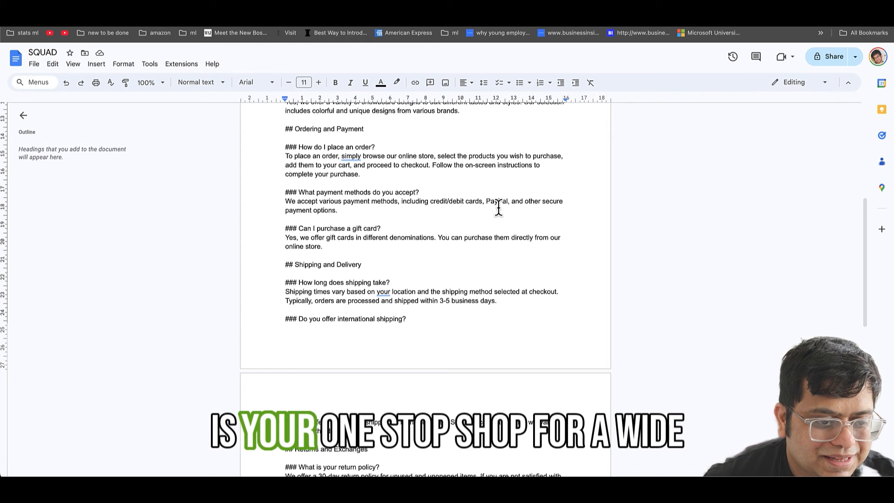
pyautogui.scroll(3)
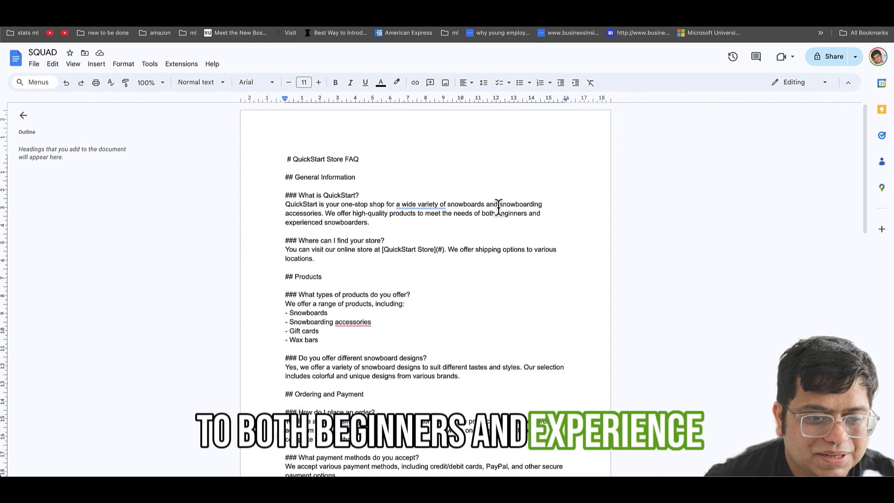
pyautogui.scroll(-3)
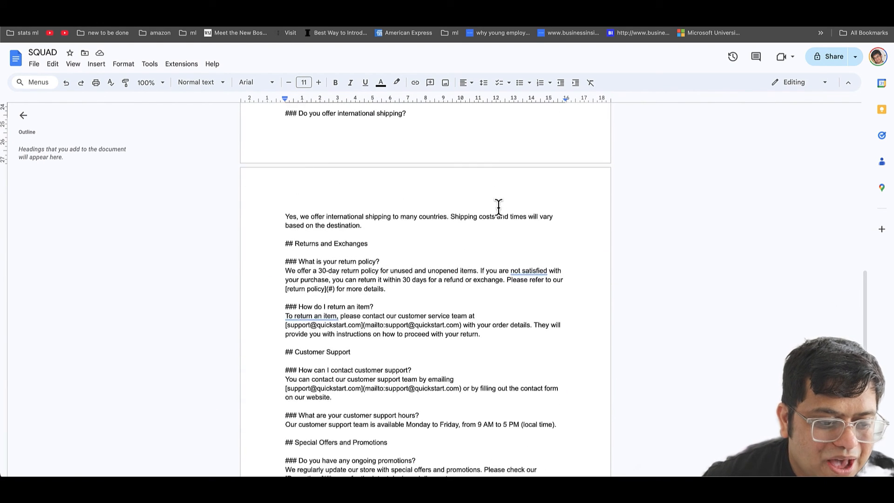
pyautogui.scroll(-3)
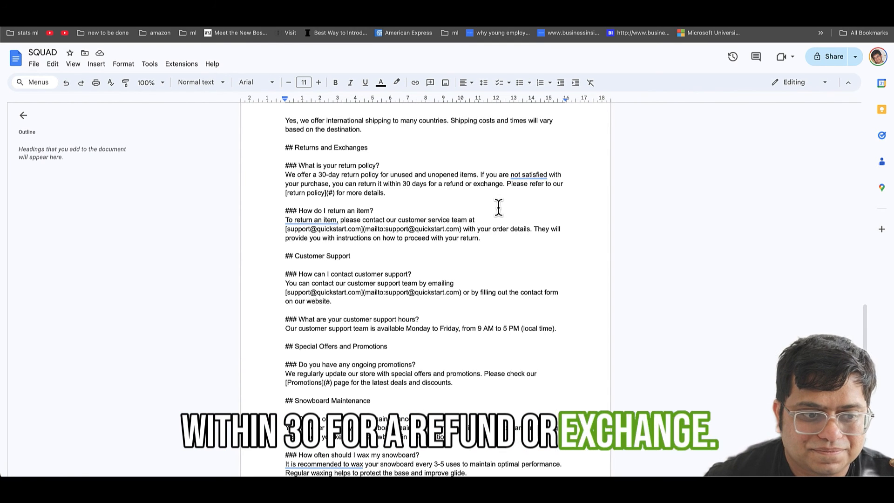
pyautogui.scroll(-3)
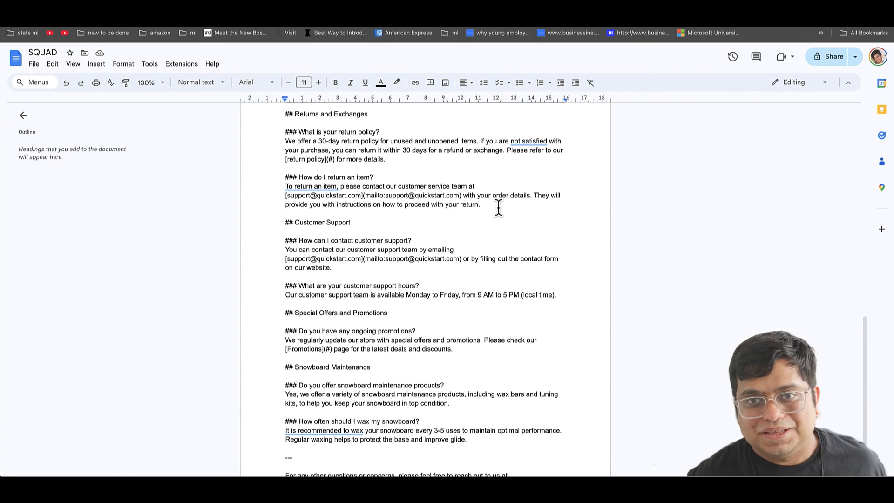
pyautogui.moveTo(451, 383)
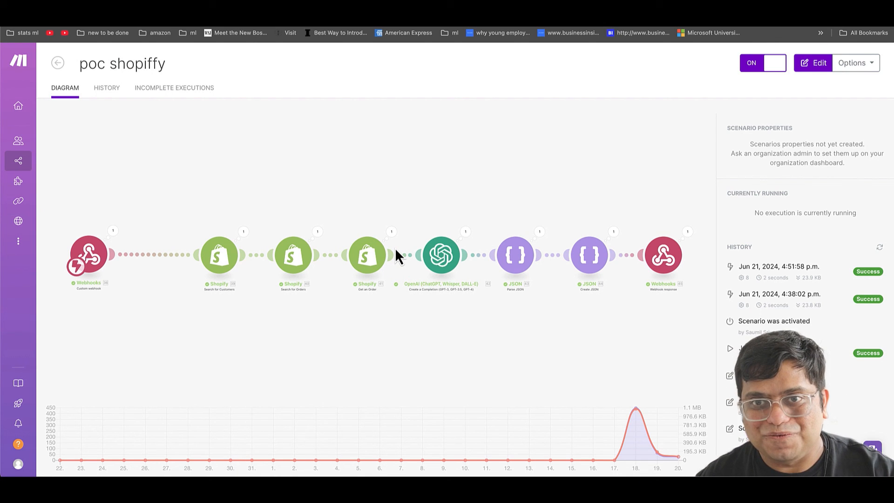
pyautogui.moveTo(225, 304)
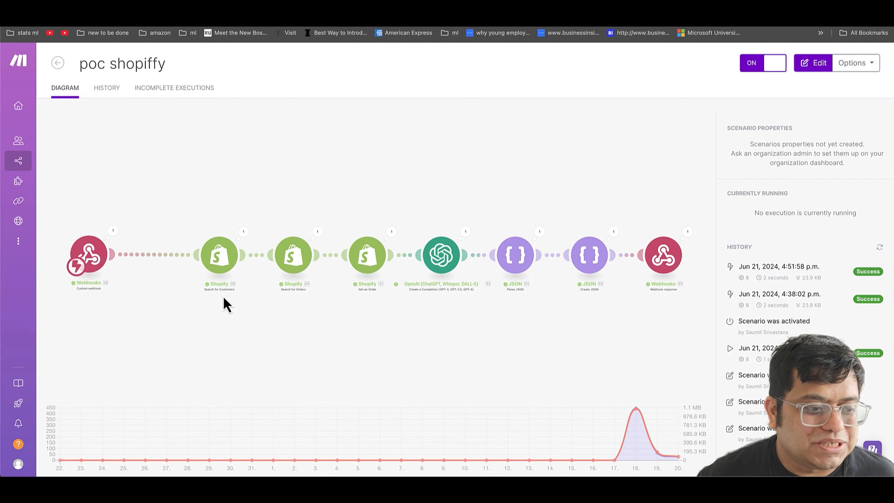
pyautogui.moveTo(218, 300)
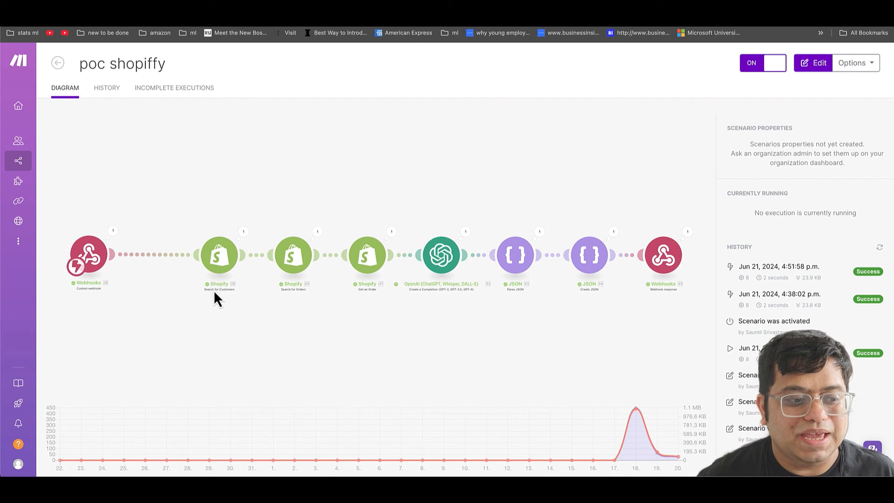
pyautogui.moveTo(218, 274)
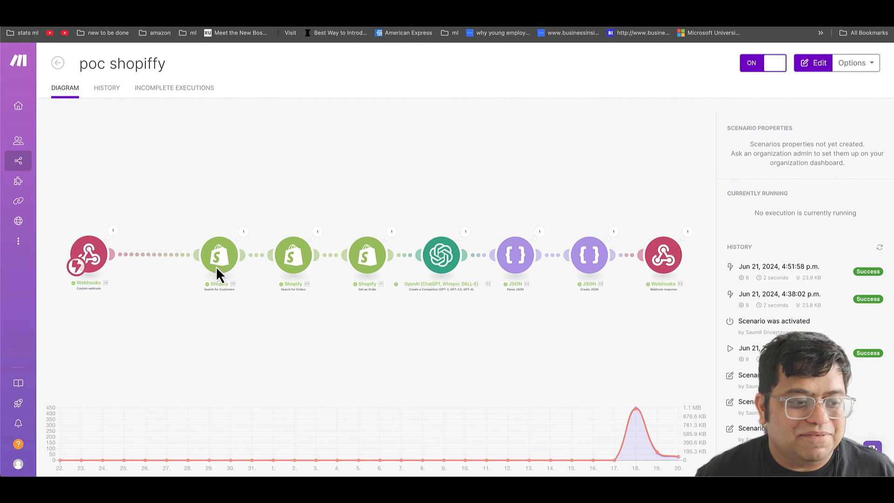
pyautogui.moveTo(362, 293)
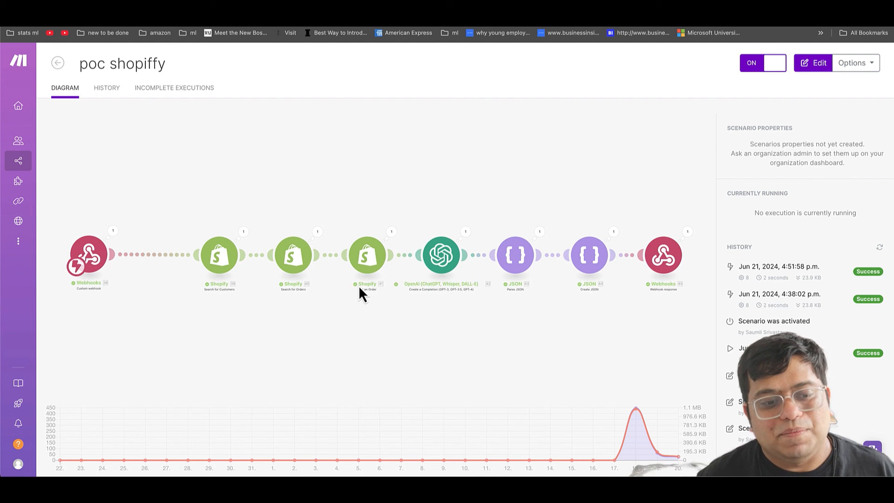
pyautogui.moveTo(456, 293)
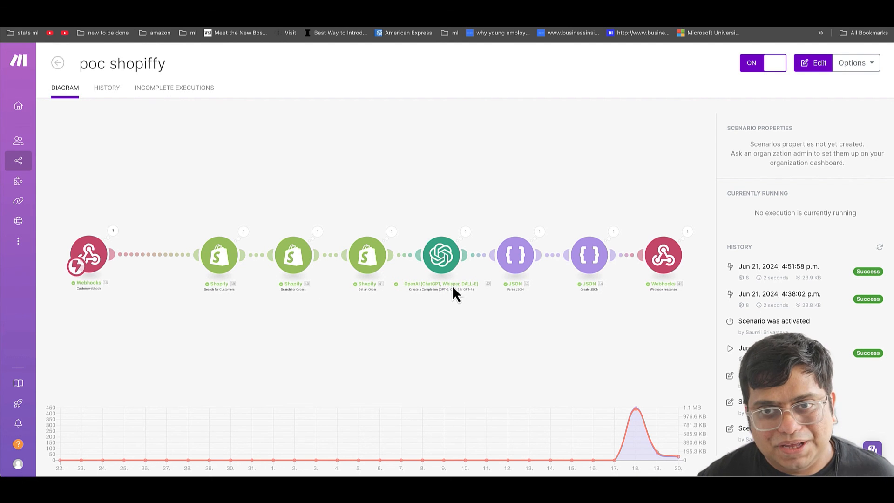
pyautogui.moveTo(456, 293)
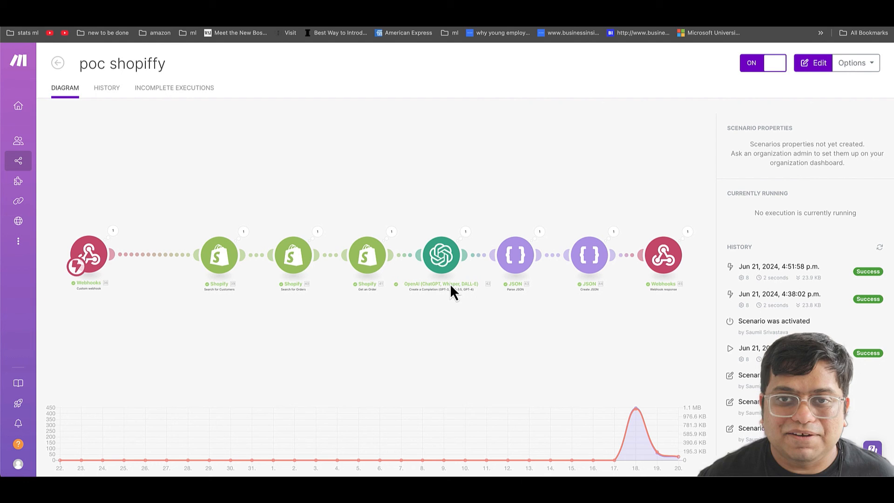